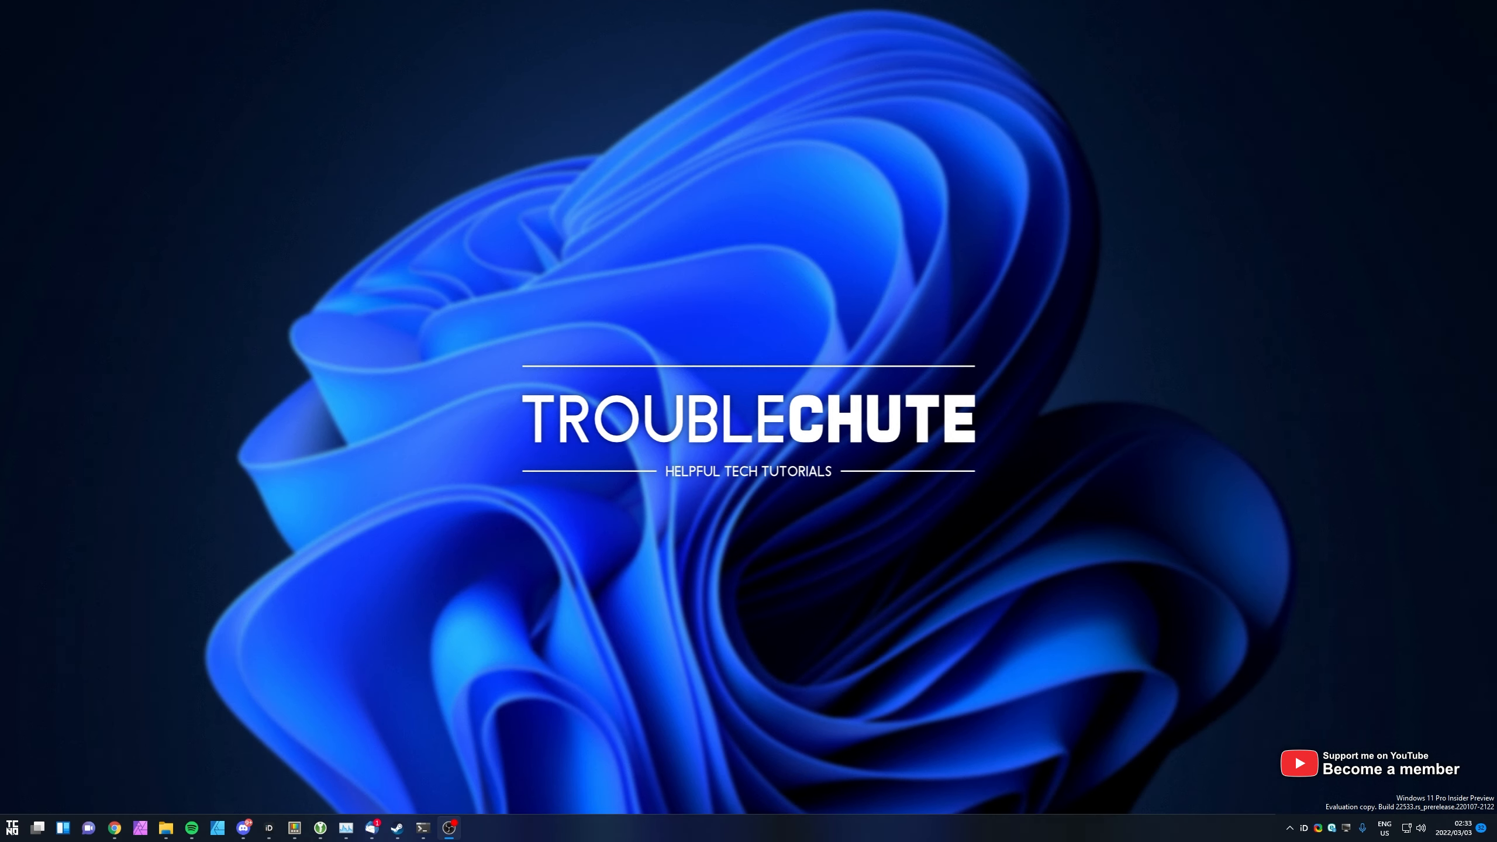
{"action": "mouse_move", "coordinate": [295, 565]}
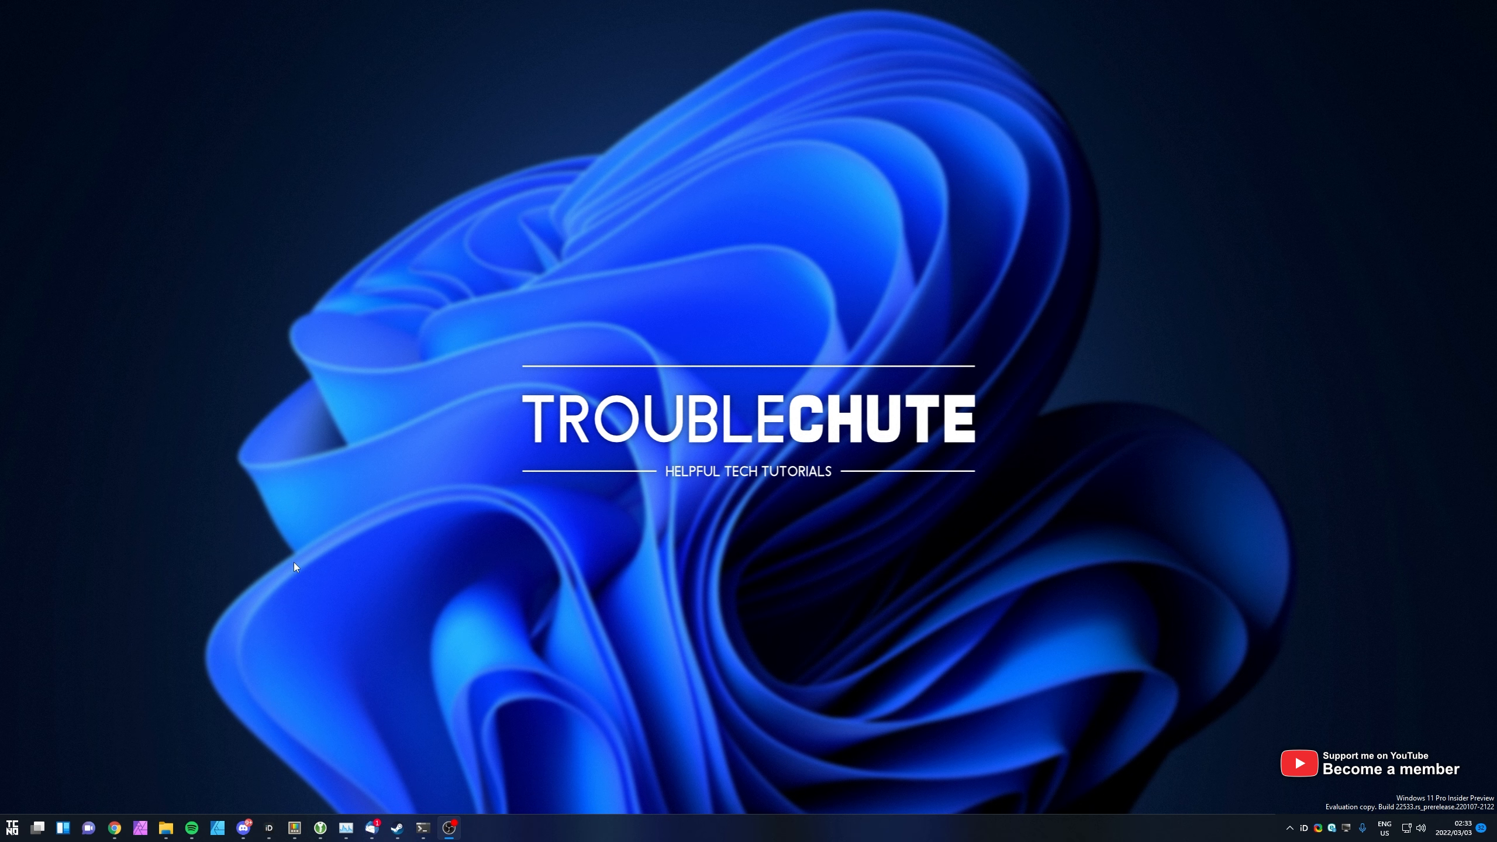
Search the Start menu for 'termina' and launch Windows Terminal
{"action": "left_click", "coordinate": [12, 828]}
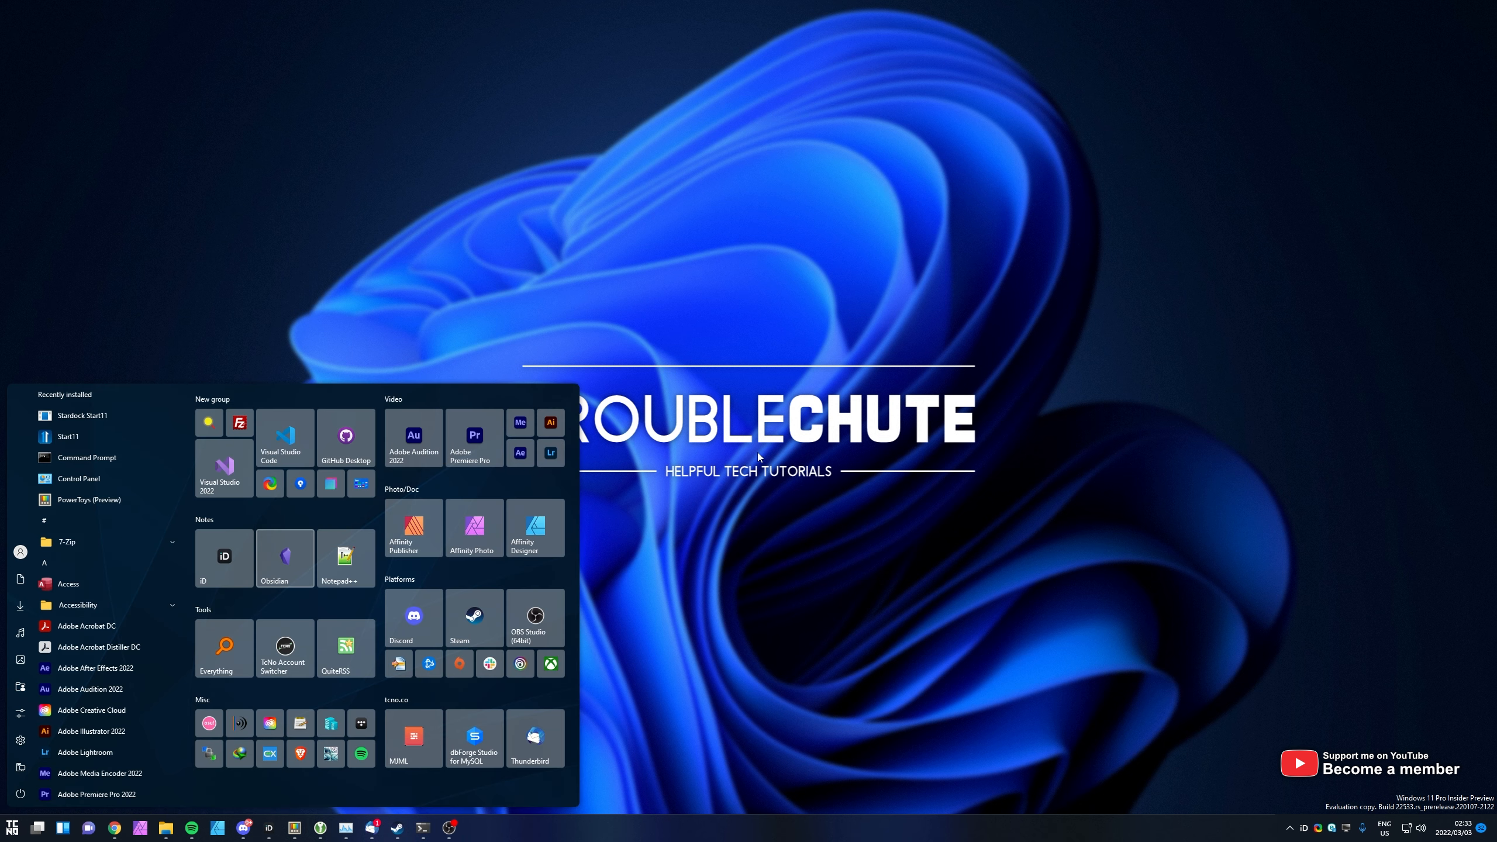
{"action": "type", "text": "termina"}
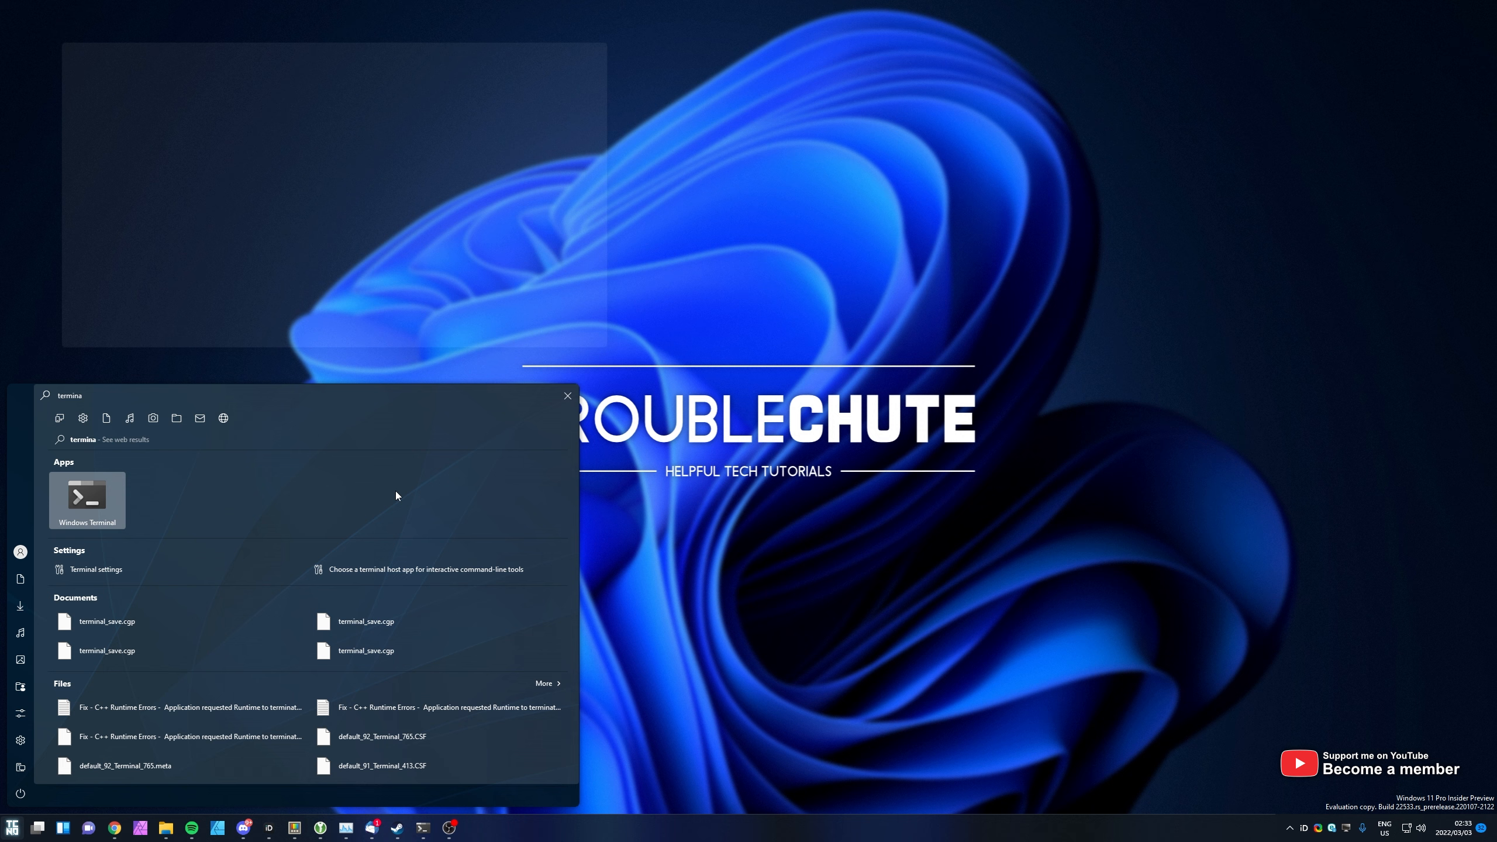
{"action": "left_click", "coordinate": [86, 501]}
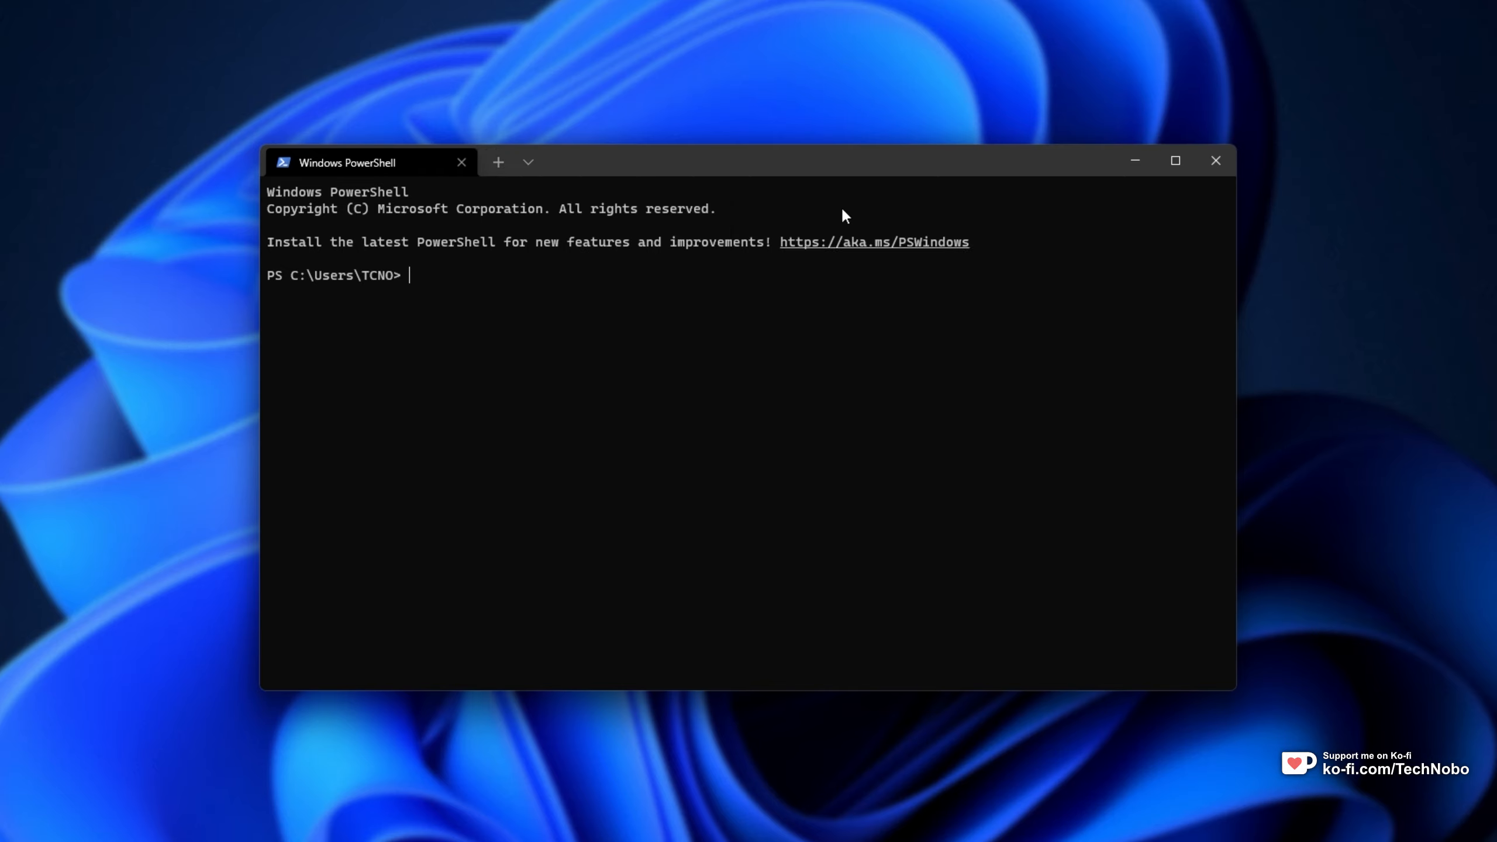
Go to Settings > Color schemes and list the built-in schemes like Campbell and Vintage
{"action": "left_click", "coordinate": [527, 162]}
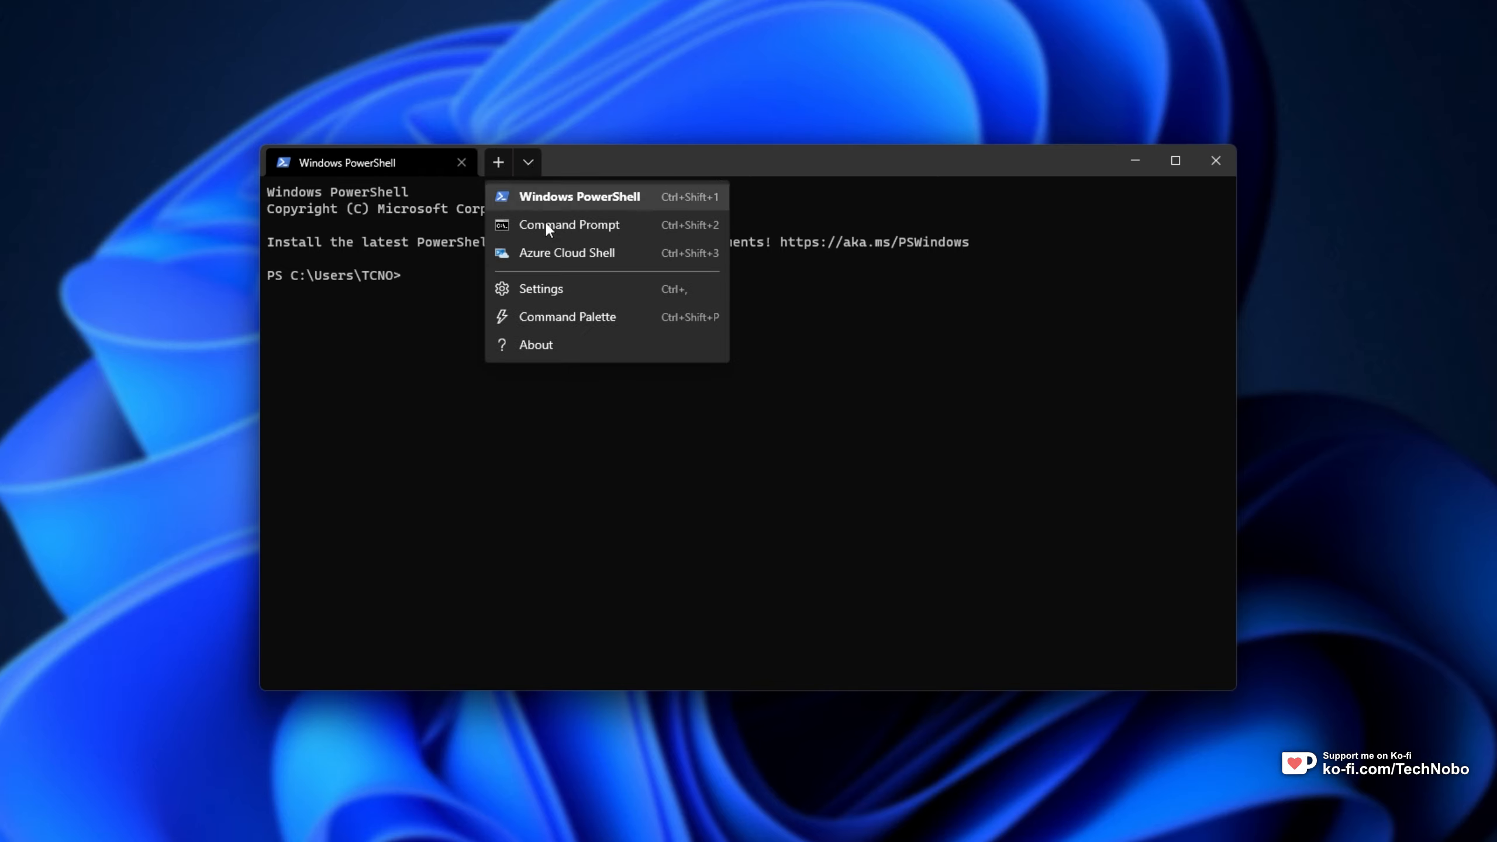
{"action": "left_click", "coordinate": [540, 289]}
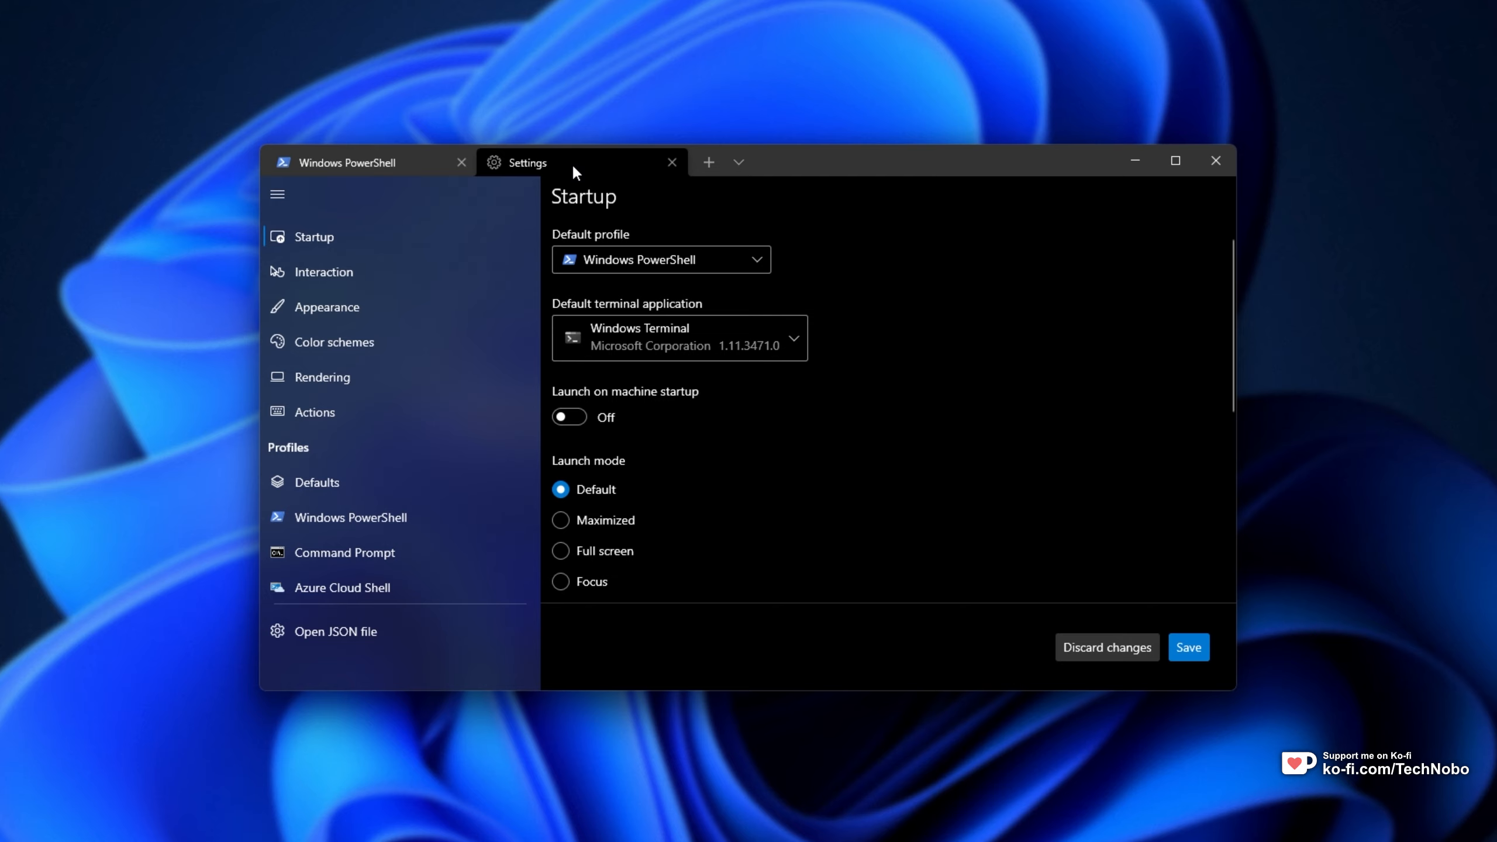
{"action": "left_click", "coordinate": [333, 340]}
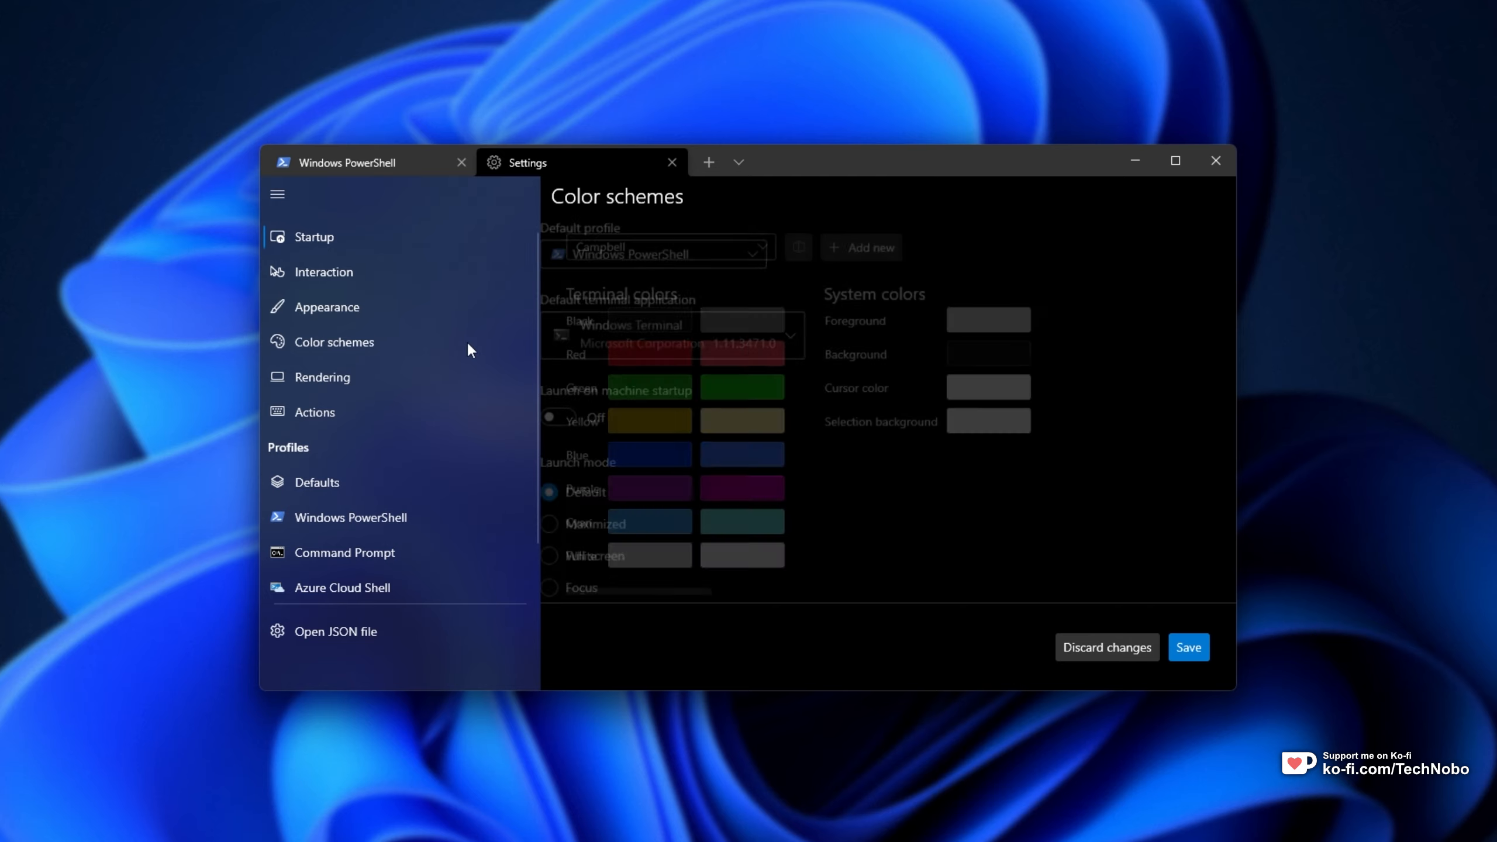
{"action": "left_click", "coordinate": [658, 252]}
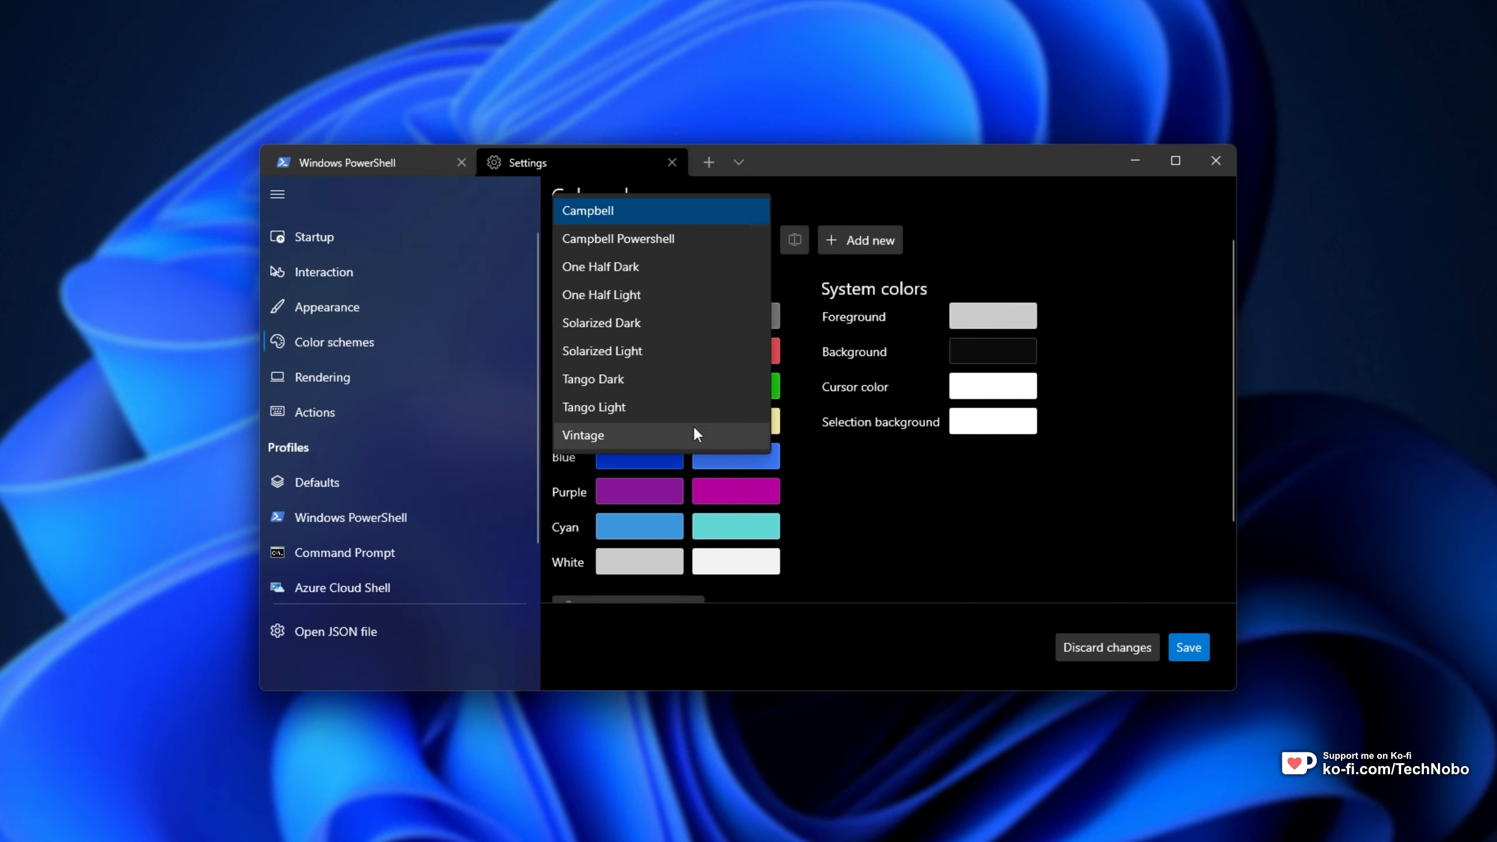
{"action": "mouse_move", "coordinate": [804, 503]}
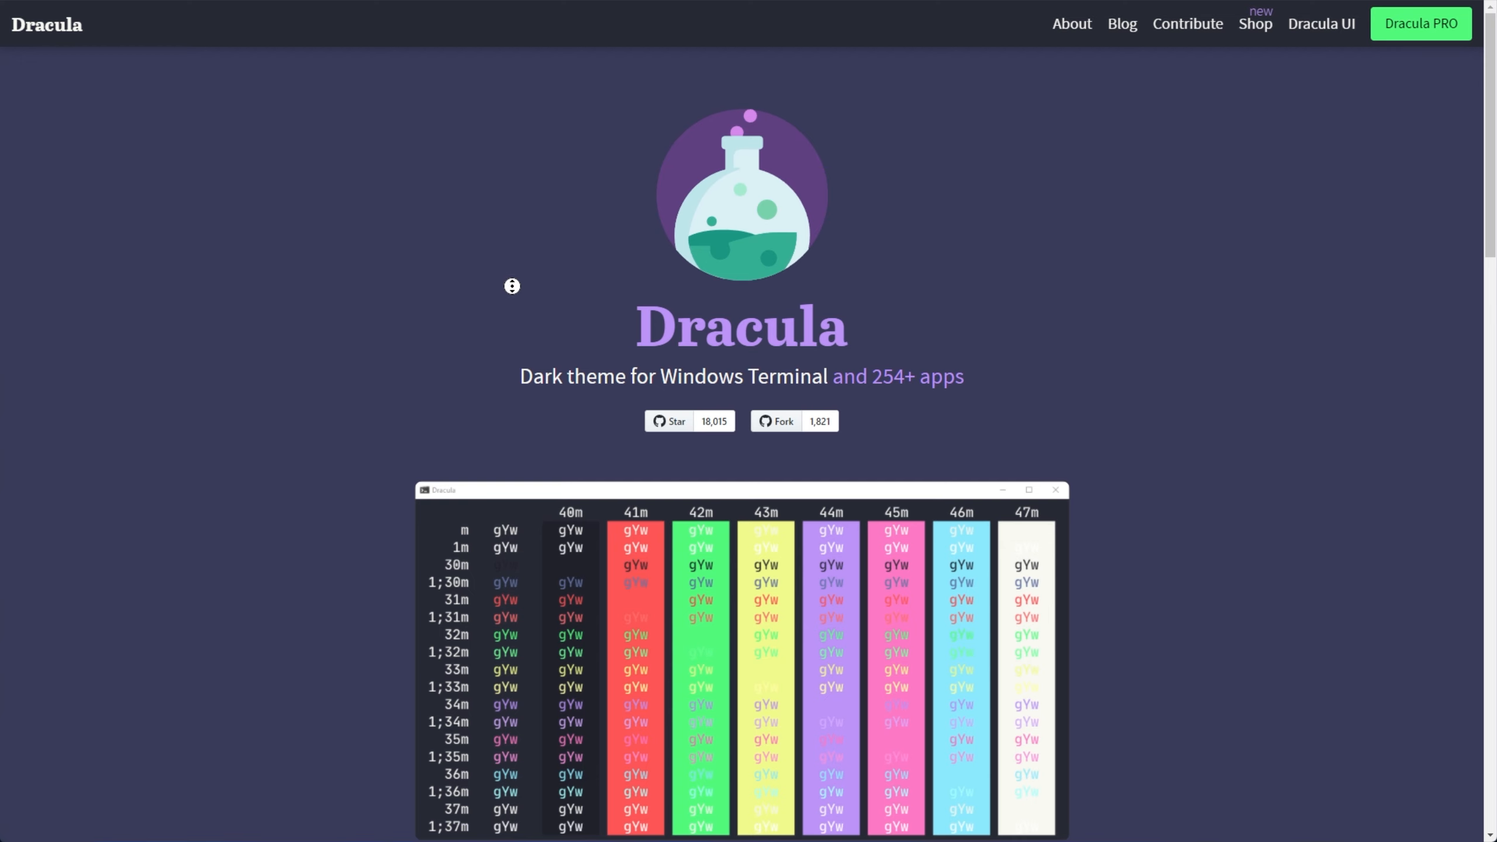
Download the Dracula Windows Terminal .zip from GitHub and highlight the settings.json install step
{"action": "scroll", "scroll_direction": "down", "scroll_amount": 3}
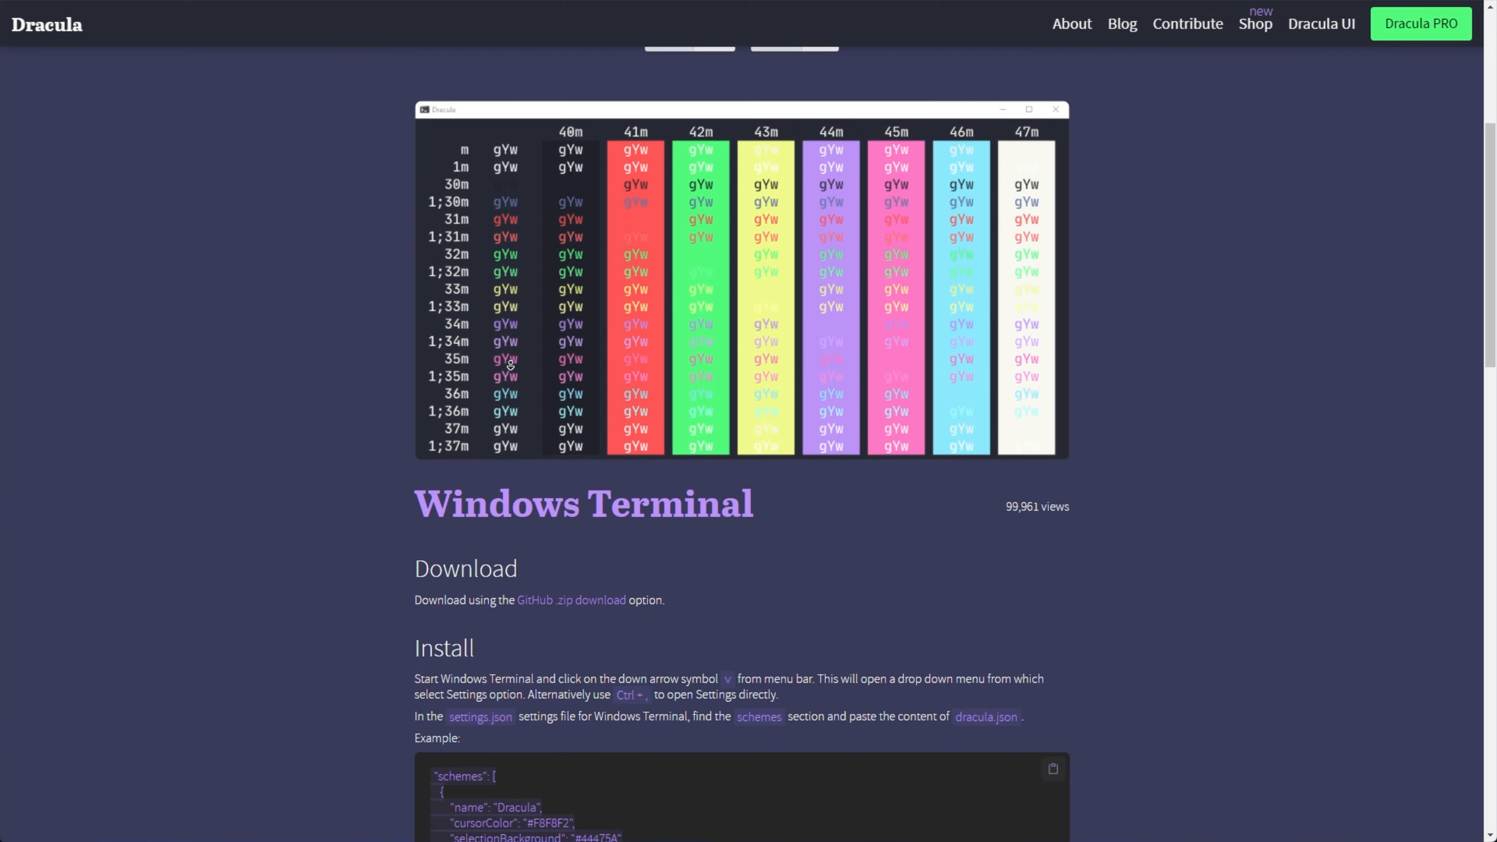
{"action": "scroll", "scroll_direction": "down", "scroll_amount": 3}
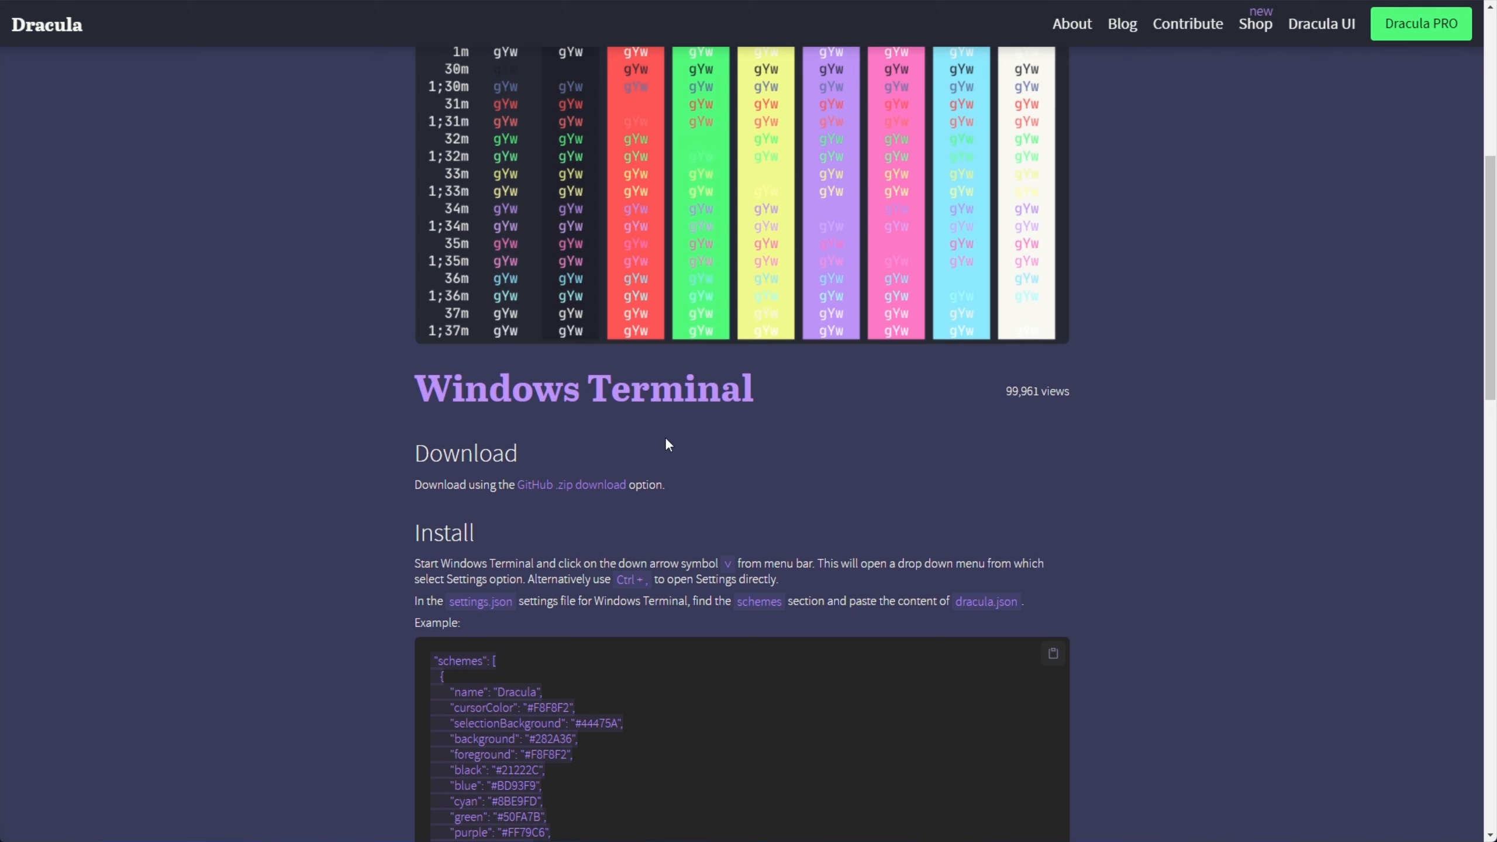
{"action": "scroll", "scroll_direction": "down", "scroll_amount": 3}
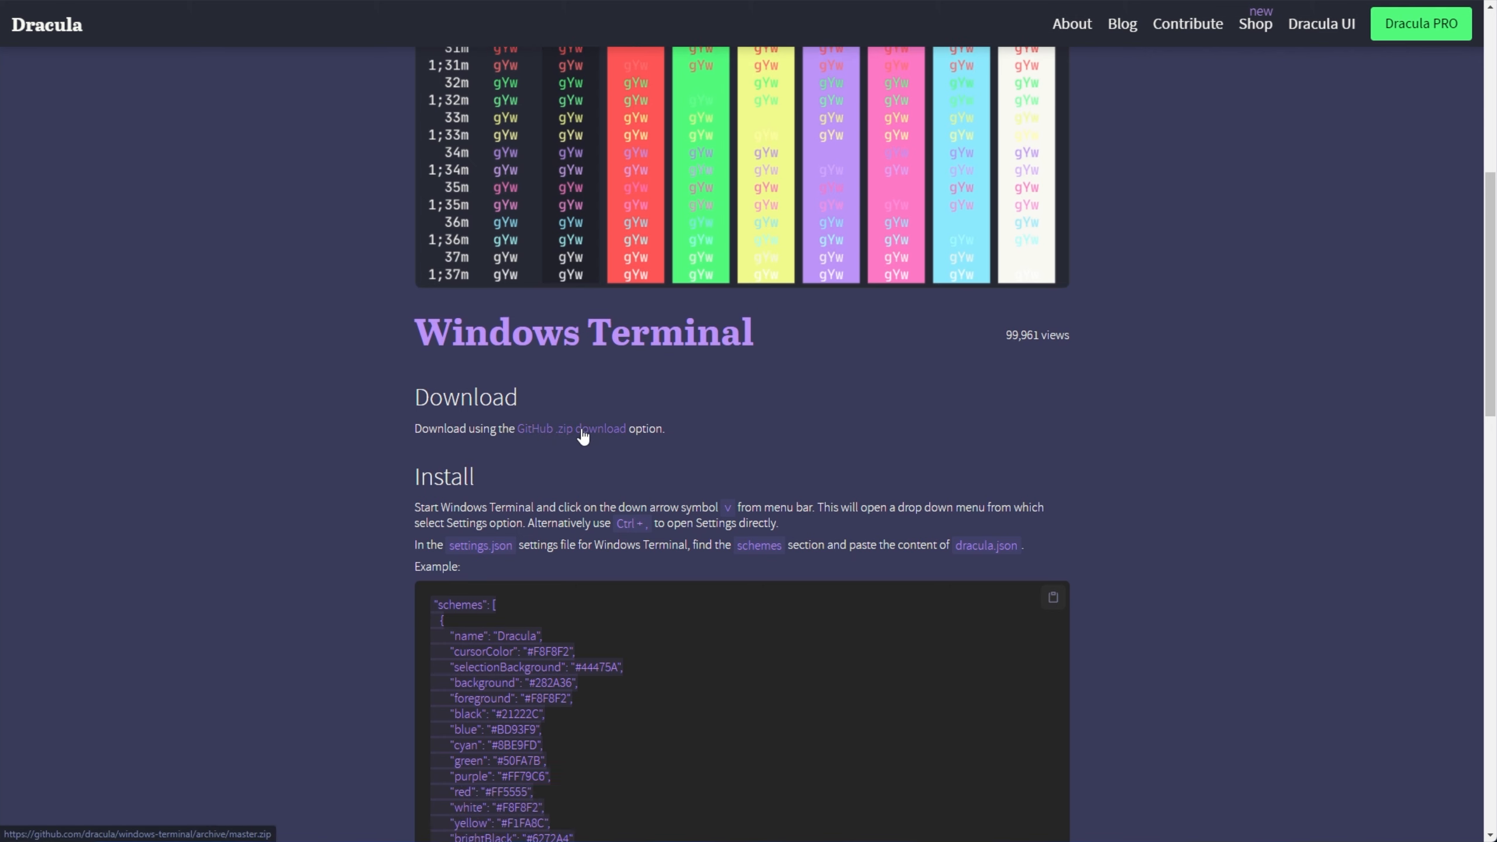
{"action": "left_click", "coordinate": [571, 429]}
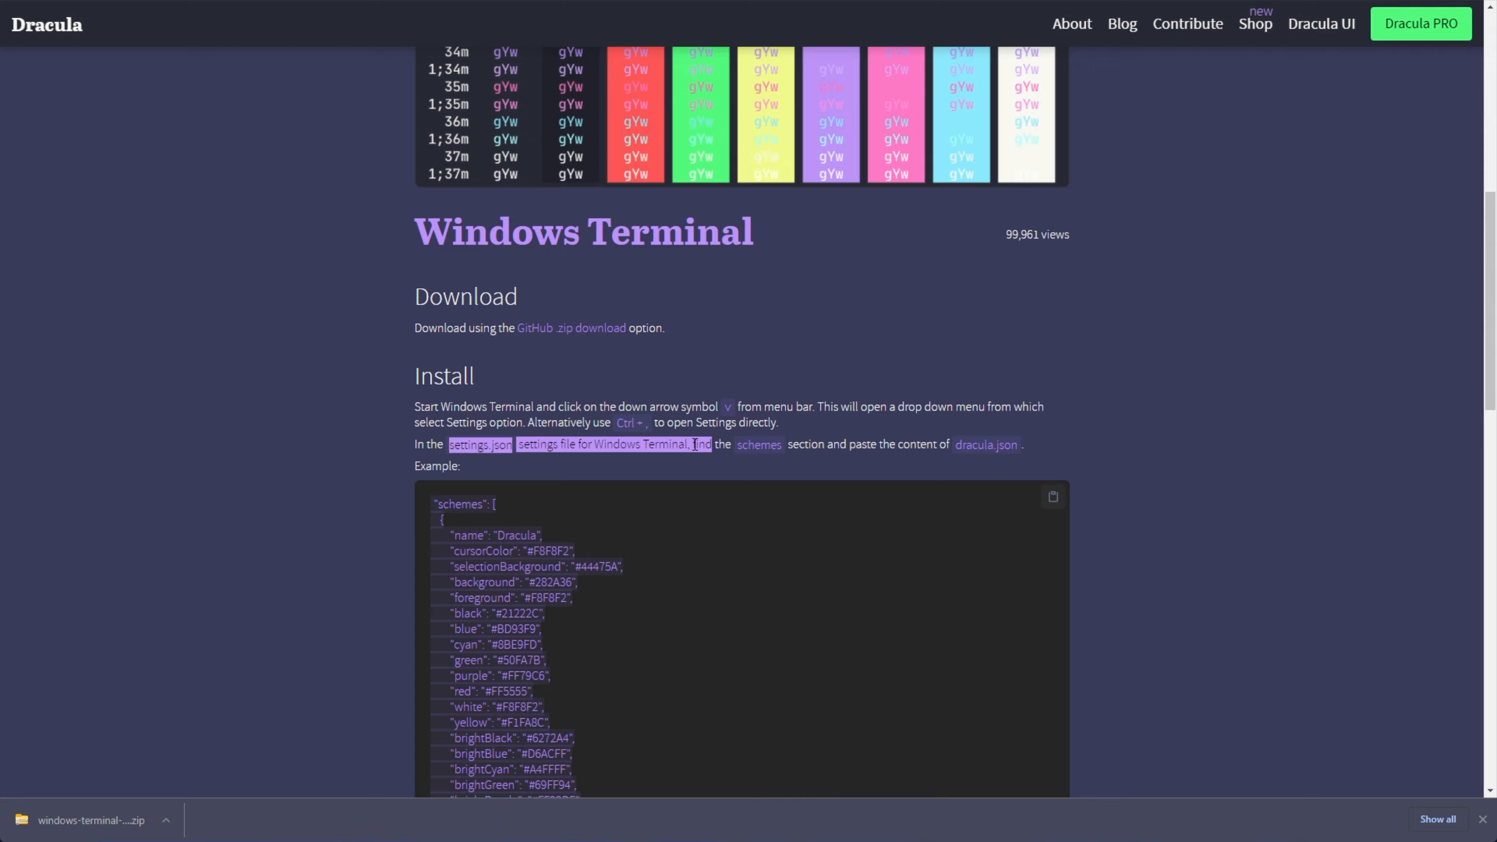
{"action": "left_click_drag", "start_coordinate": [694, 444], "coordinate": [1016, 444]}
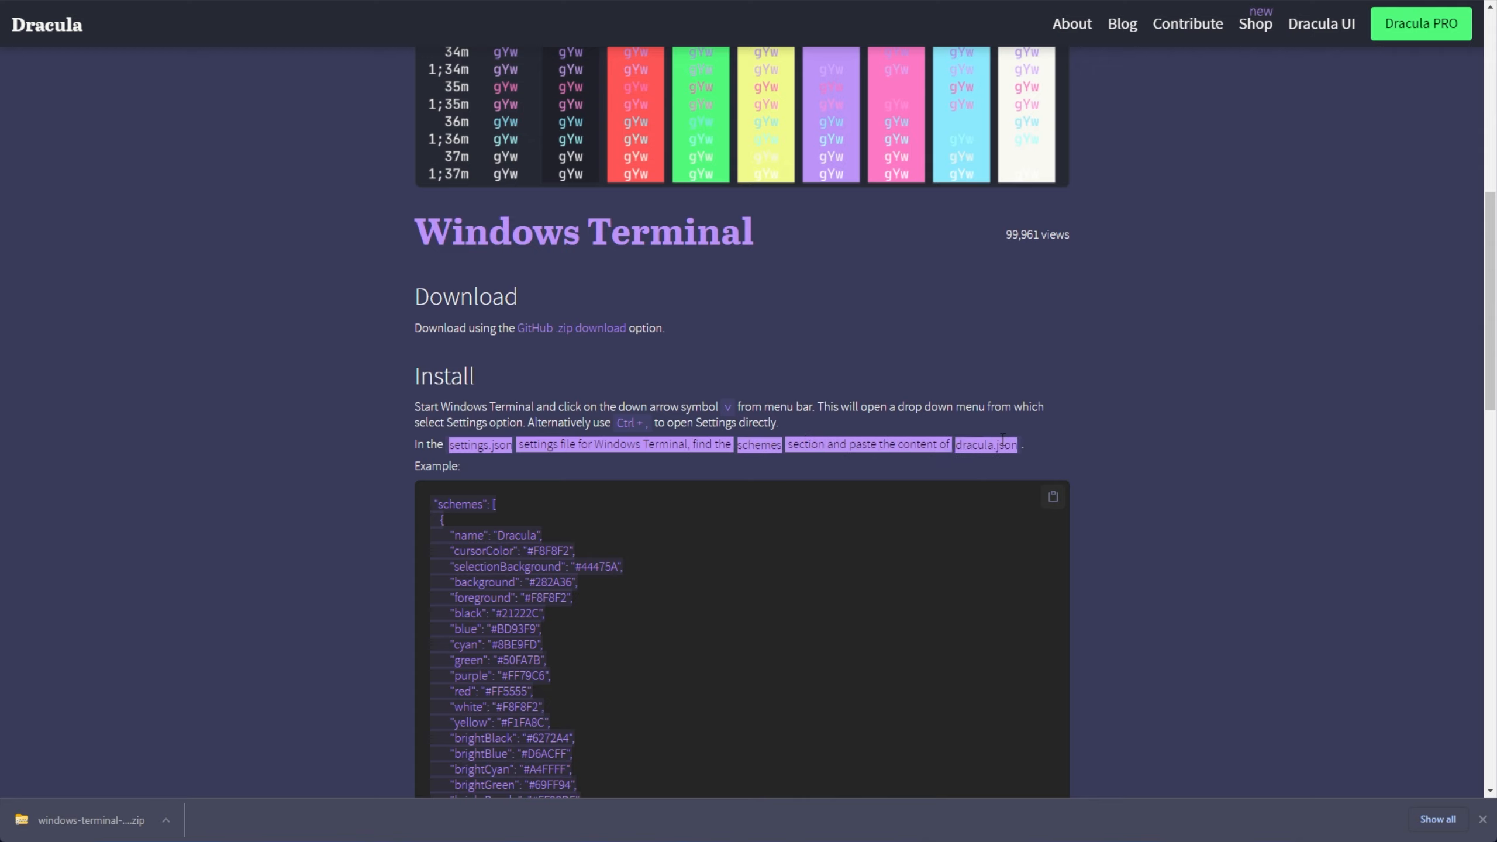
{"action": "mouse_move", "coordinate": [1306, 83]}
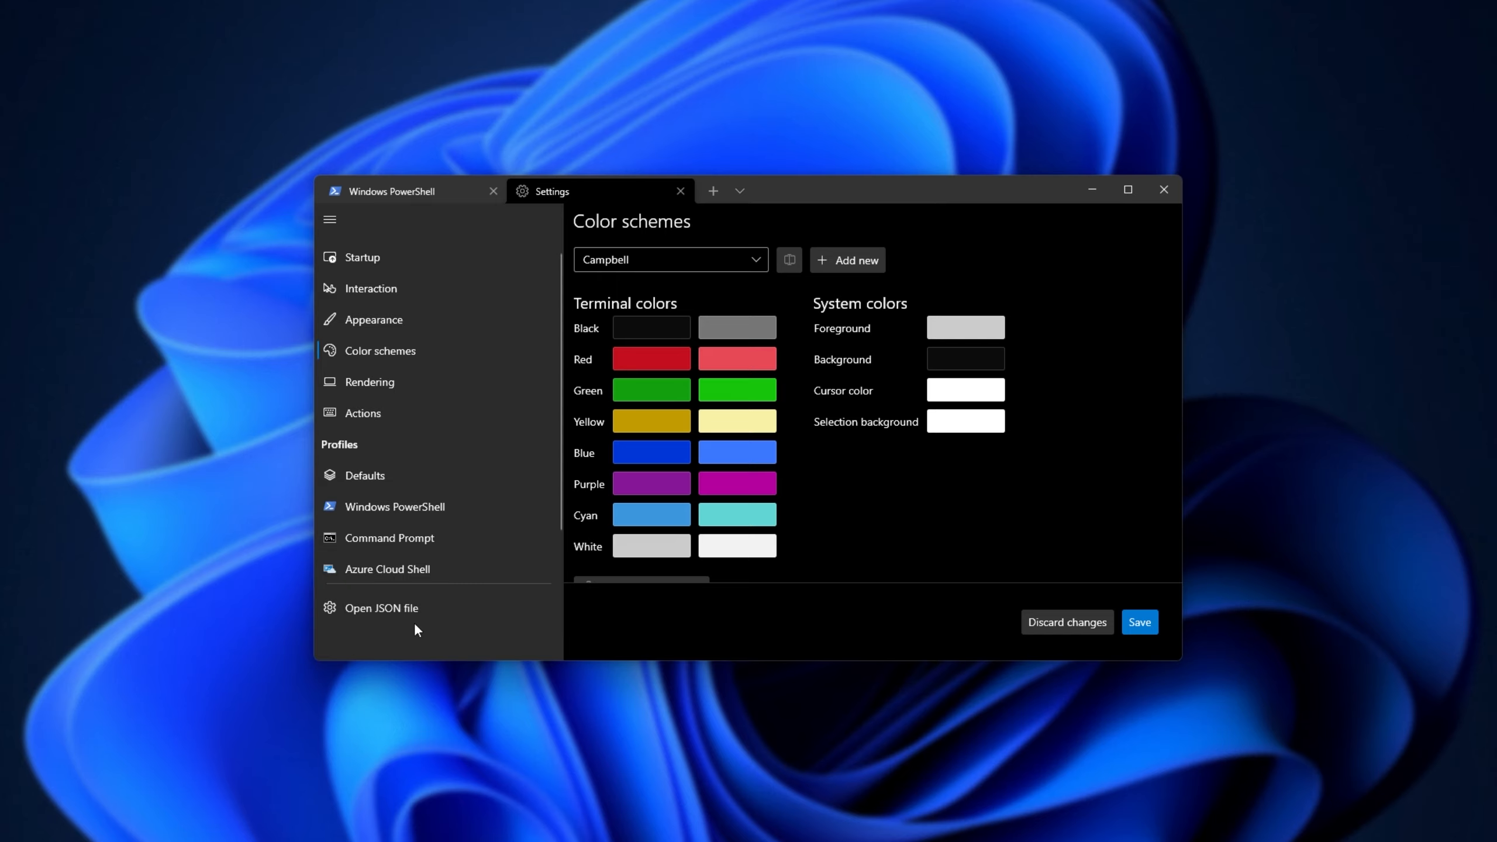
Open Windows Terminal's settings.json via Open JSON file in the sidebar
{"action": "left_click", "coordinate": [380, 607]}
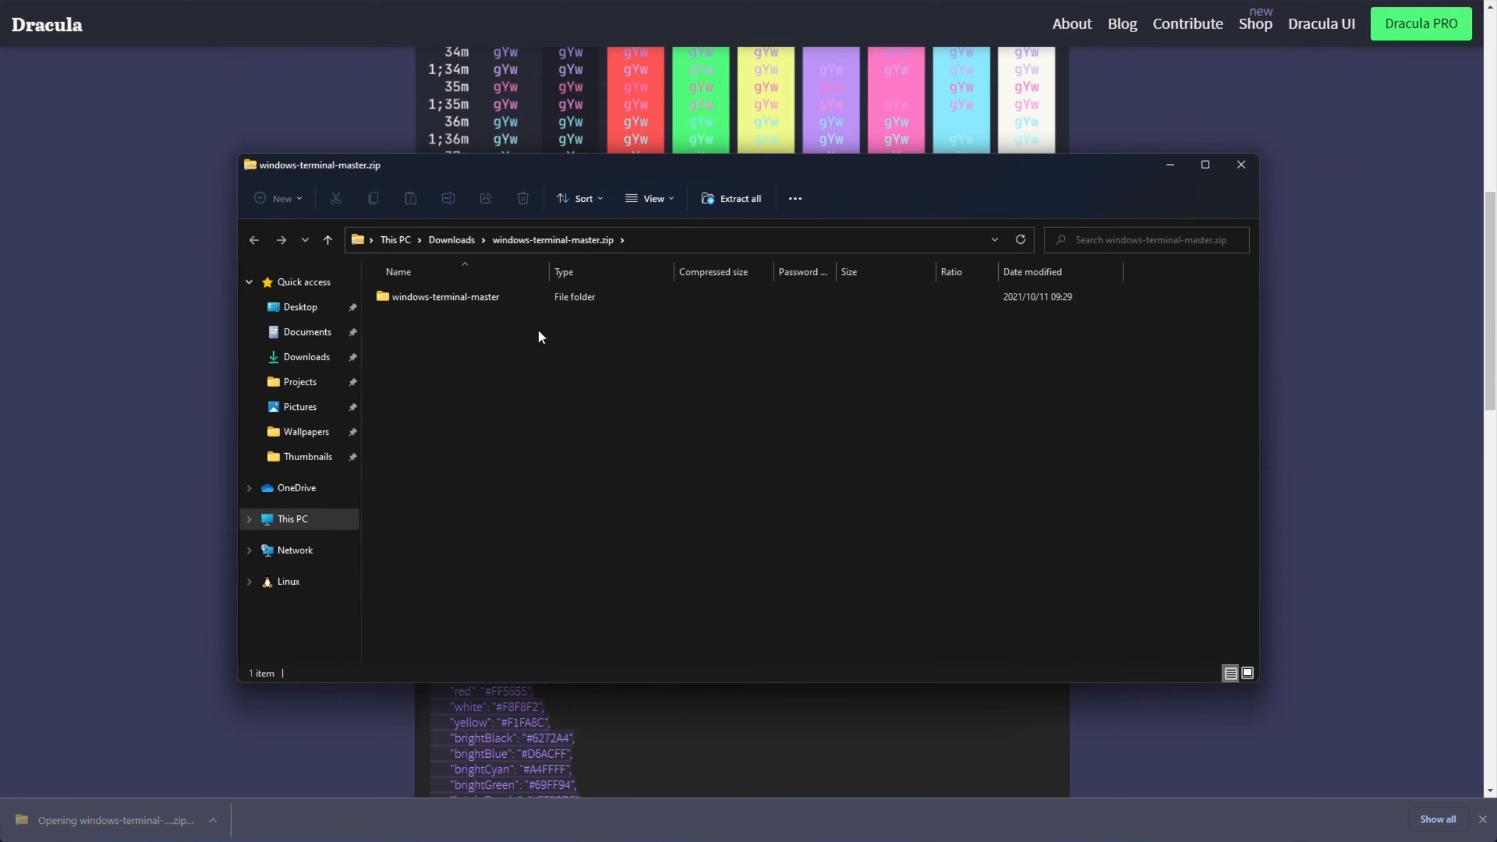
Open dracula.json from the windows-terminal-master folder inside the zip
{"action": "double_click", "coordinate": [445, 296]}
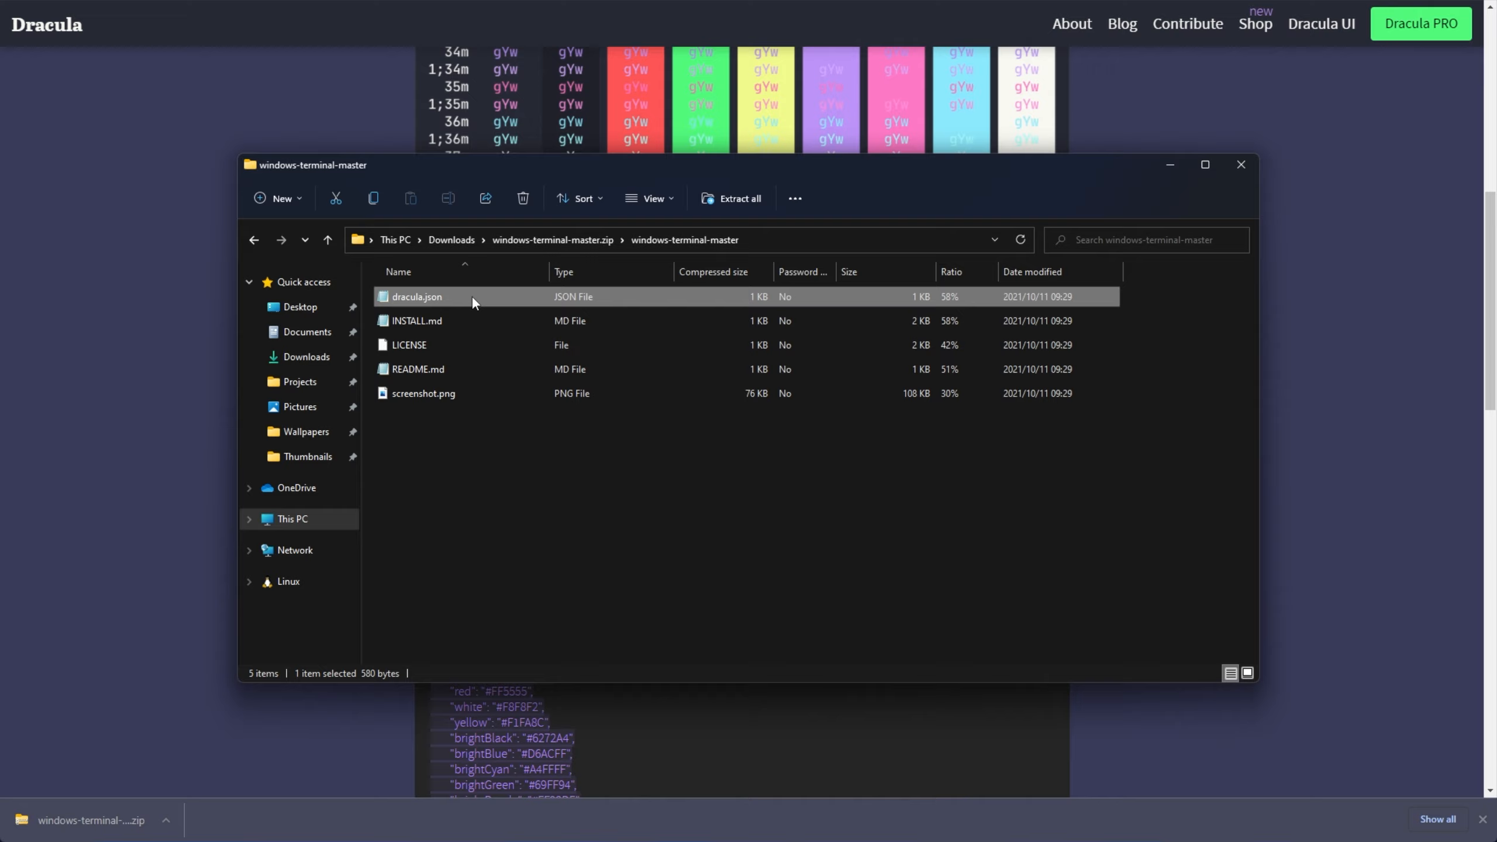
{"action": "double_click", "coordinate": [417, 296]}
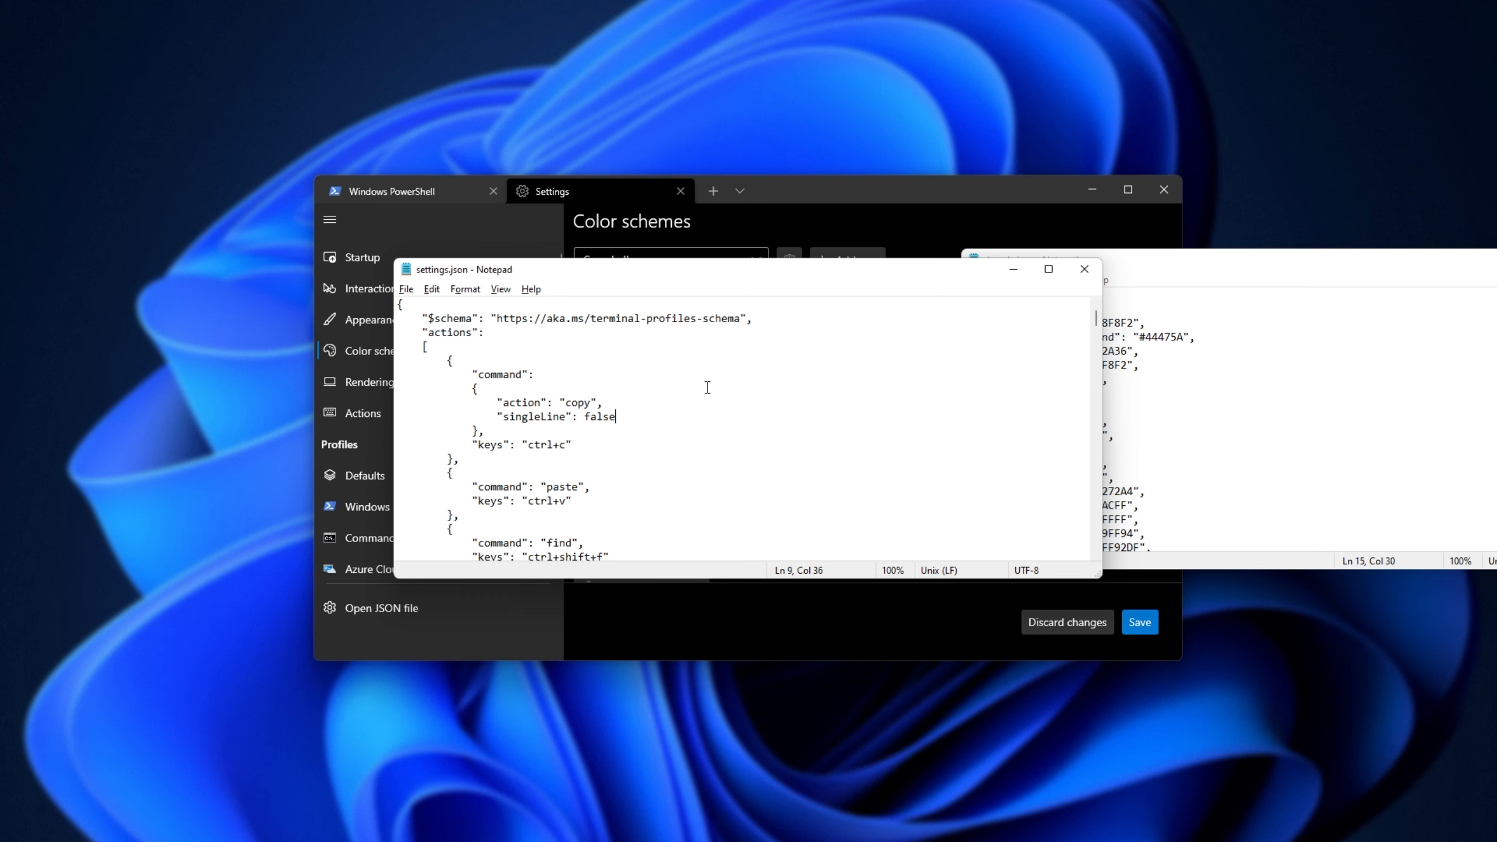
{"action": "double_click", "coordinate": [446, 333]}
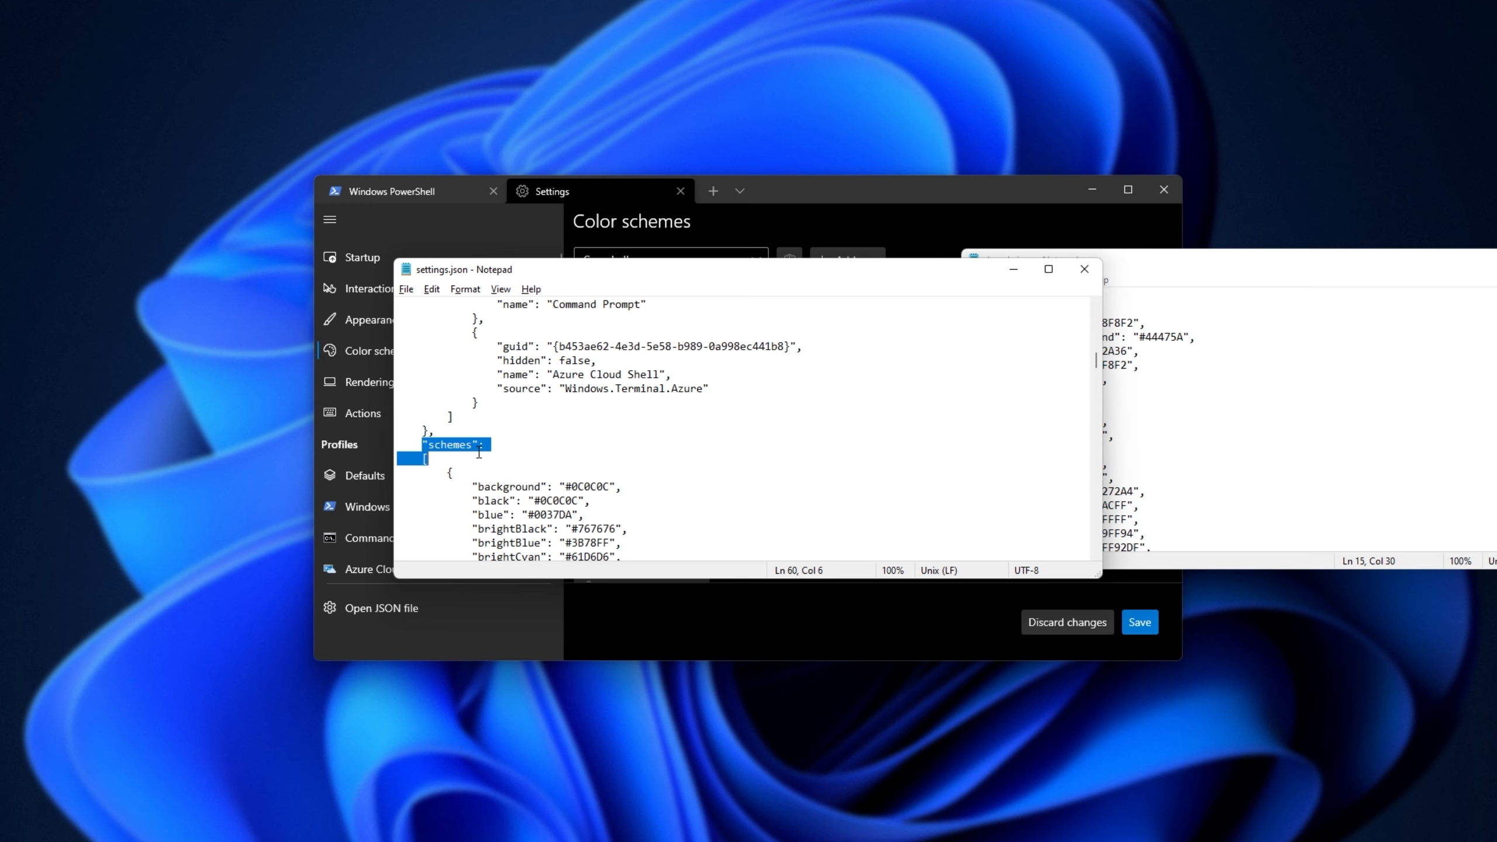
{"action": "scroll", "scroll_direction": "down", "scroll_amount": 3}
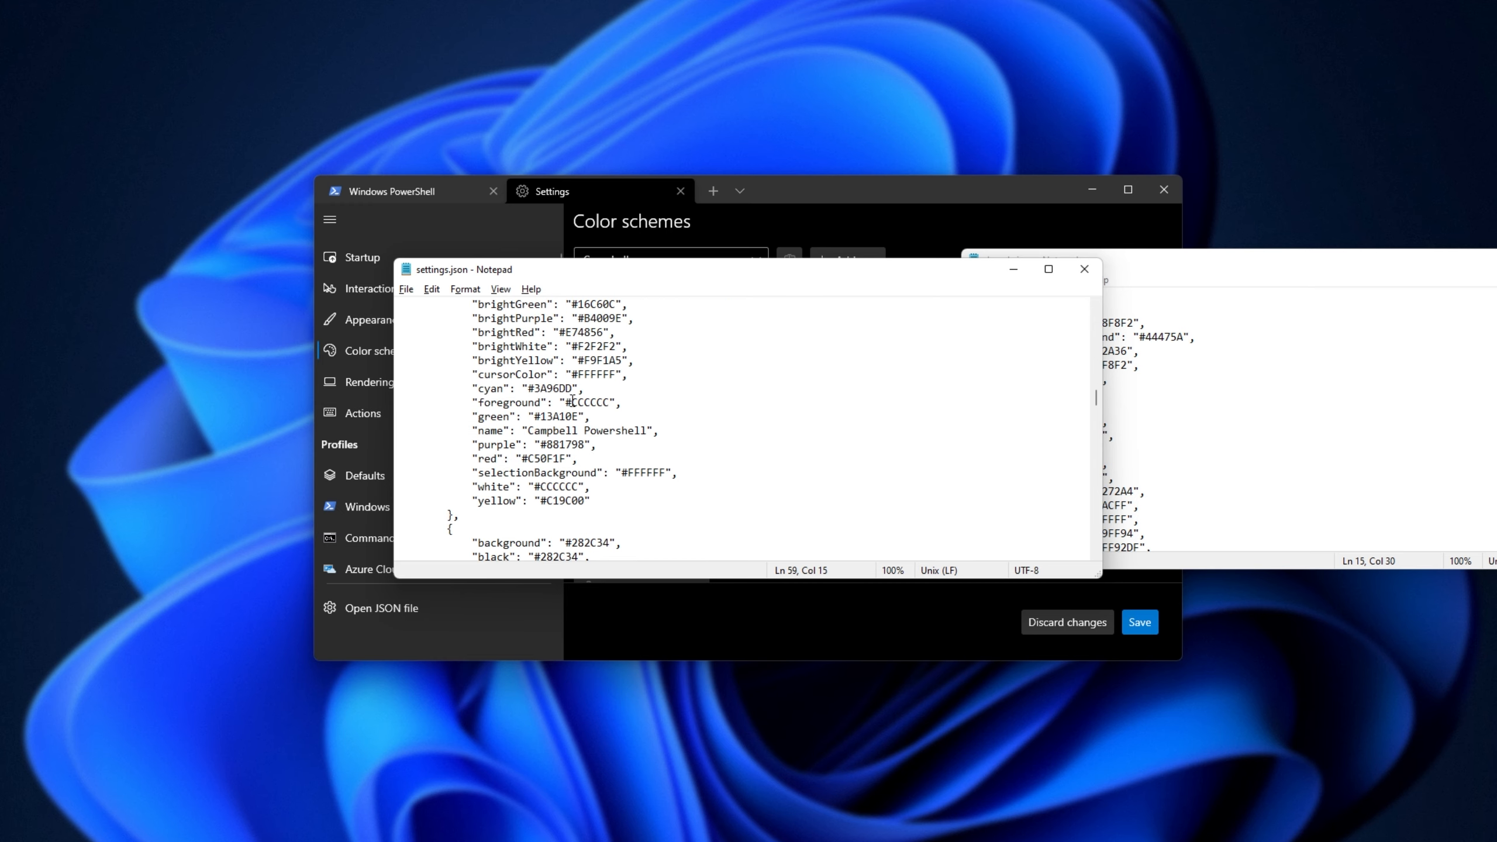
{"action": "triple_click", "coordinate": [564, 430]}
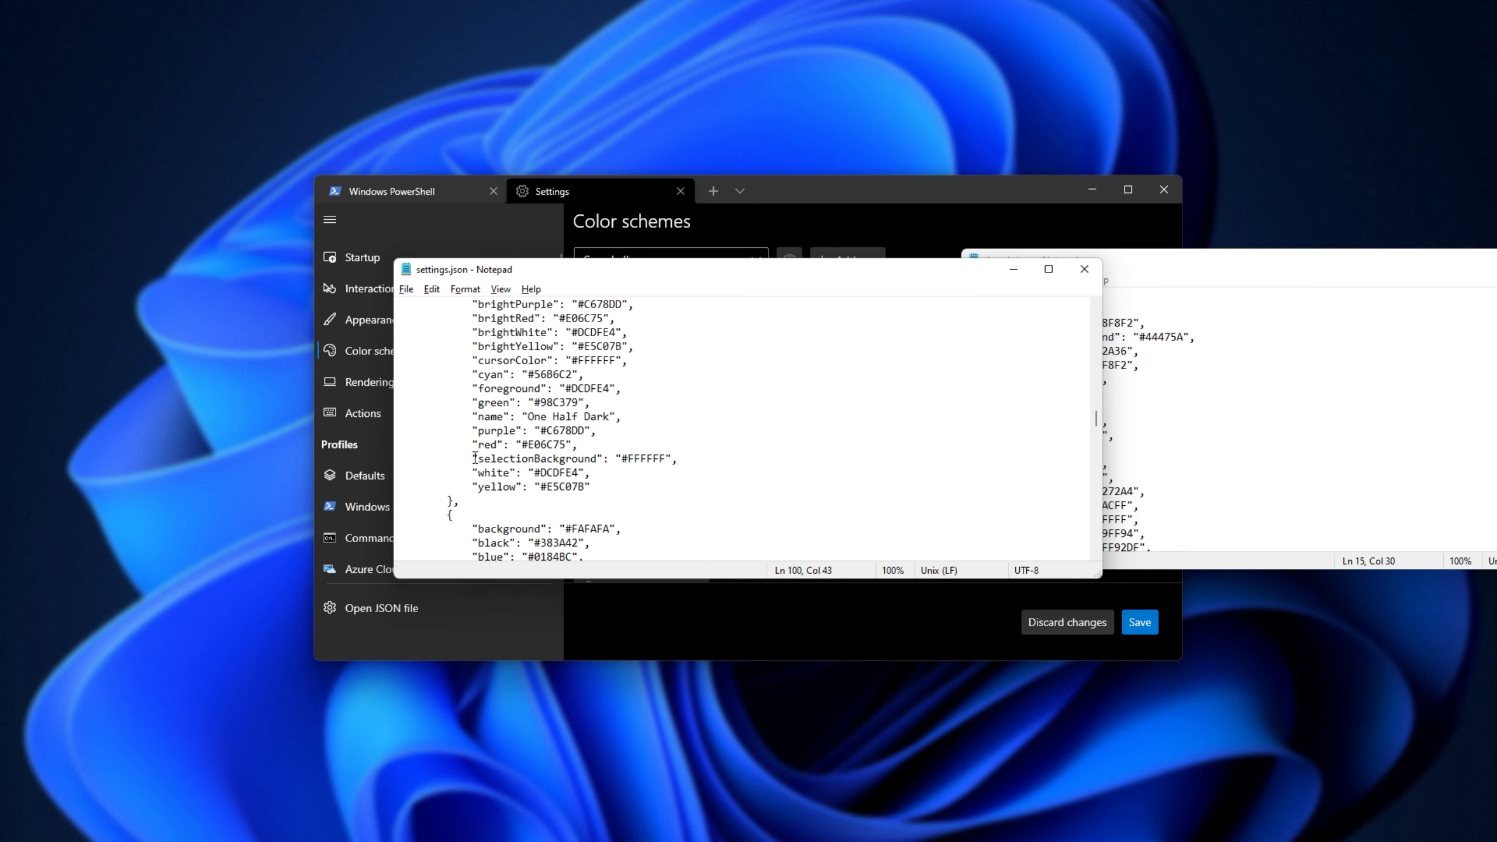
{"action": "double_click", "coordinate": [496, 346]}
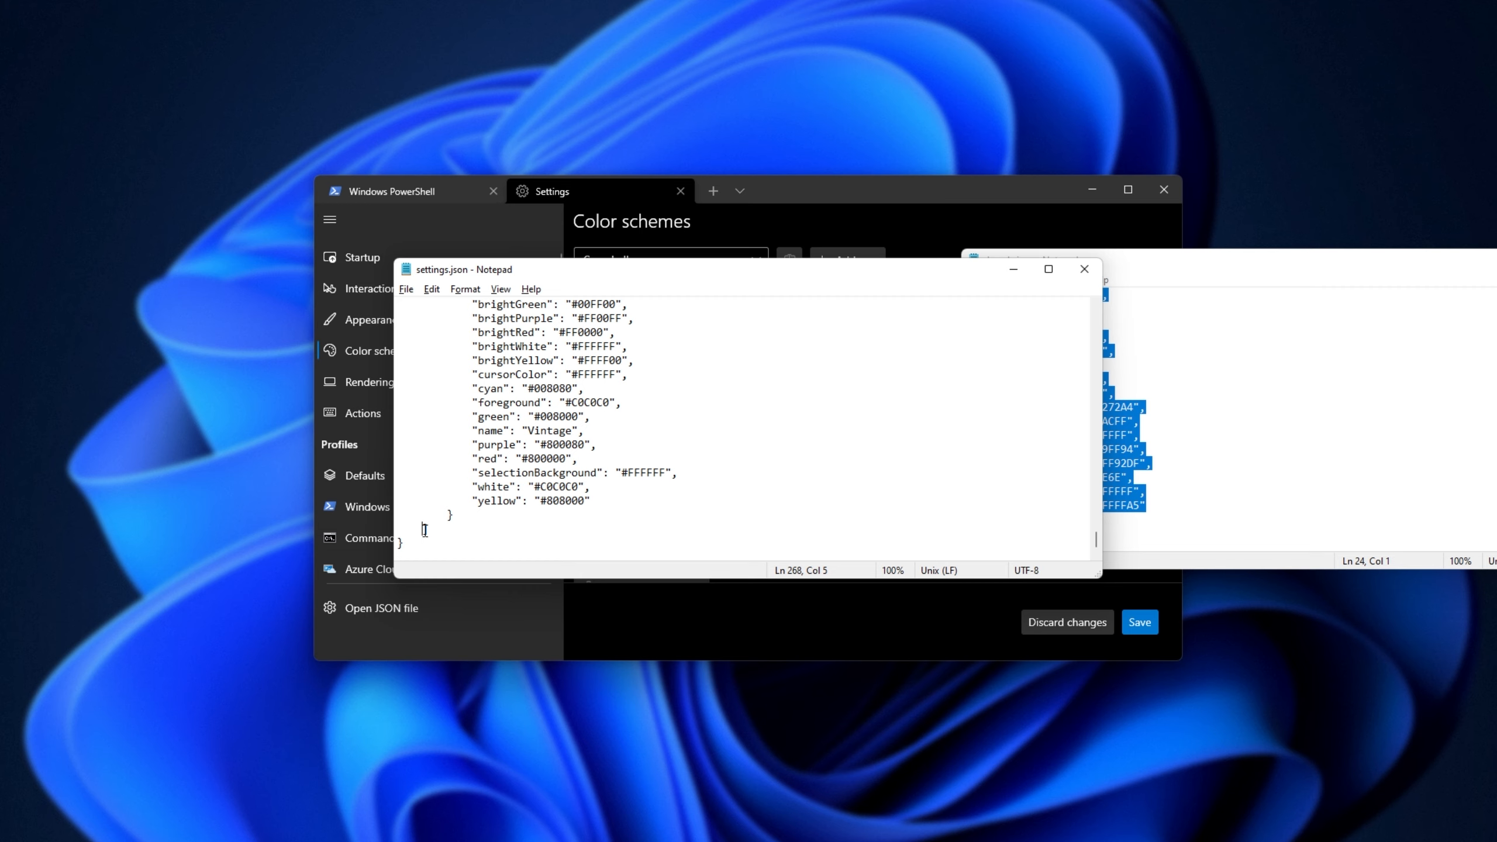
{"action": "mouse_move", "coordinate": [496, 528]}
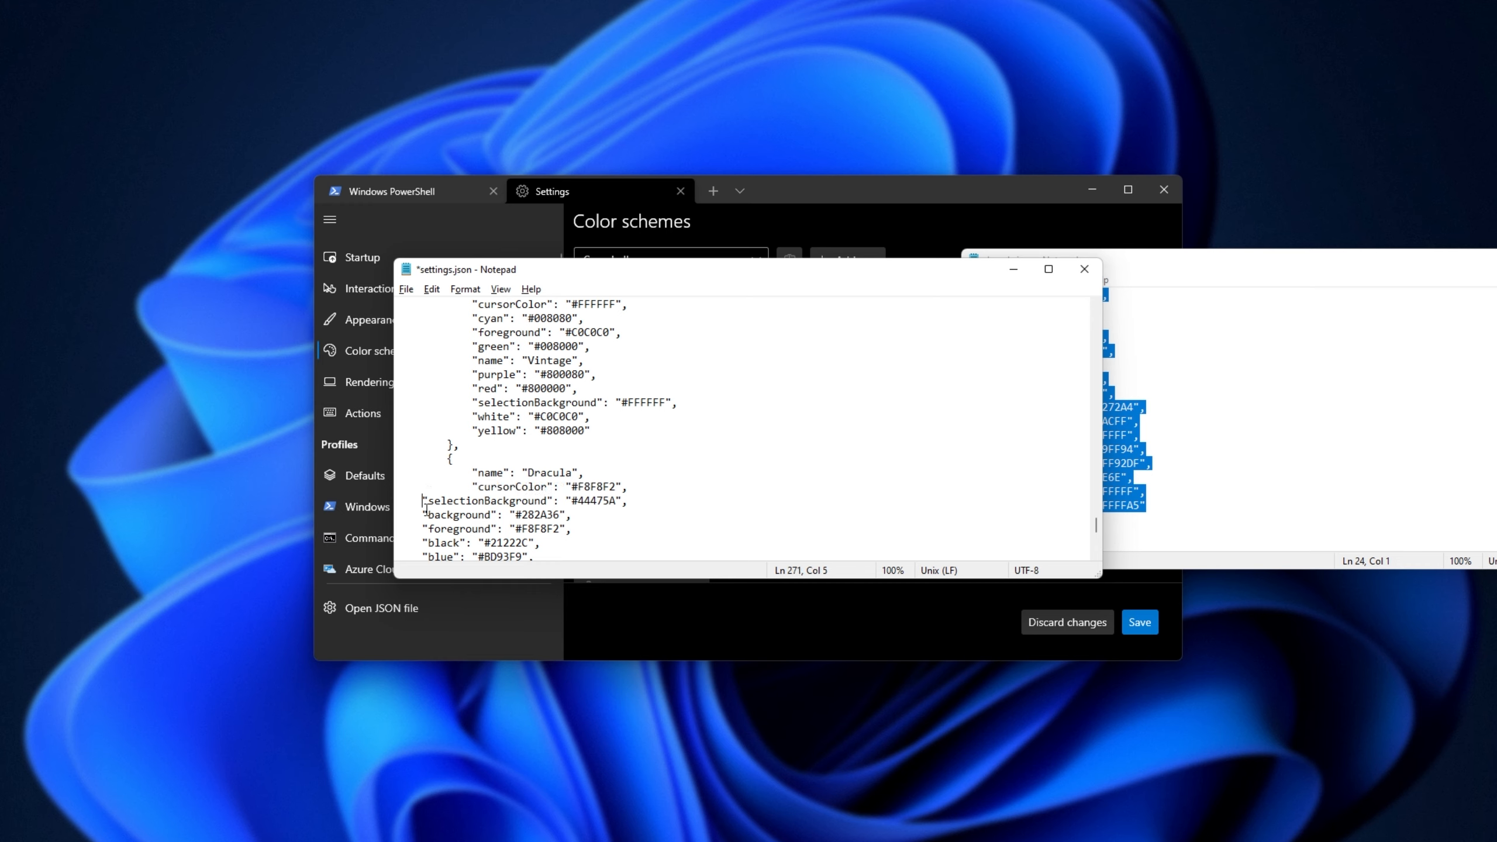
Verify the Dracula entry follows Vintage with a separating comma in settings.json
{"action": "scroll", "scroll_direction": "down", "scroll_amount": 3}
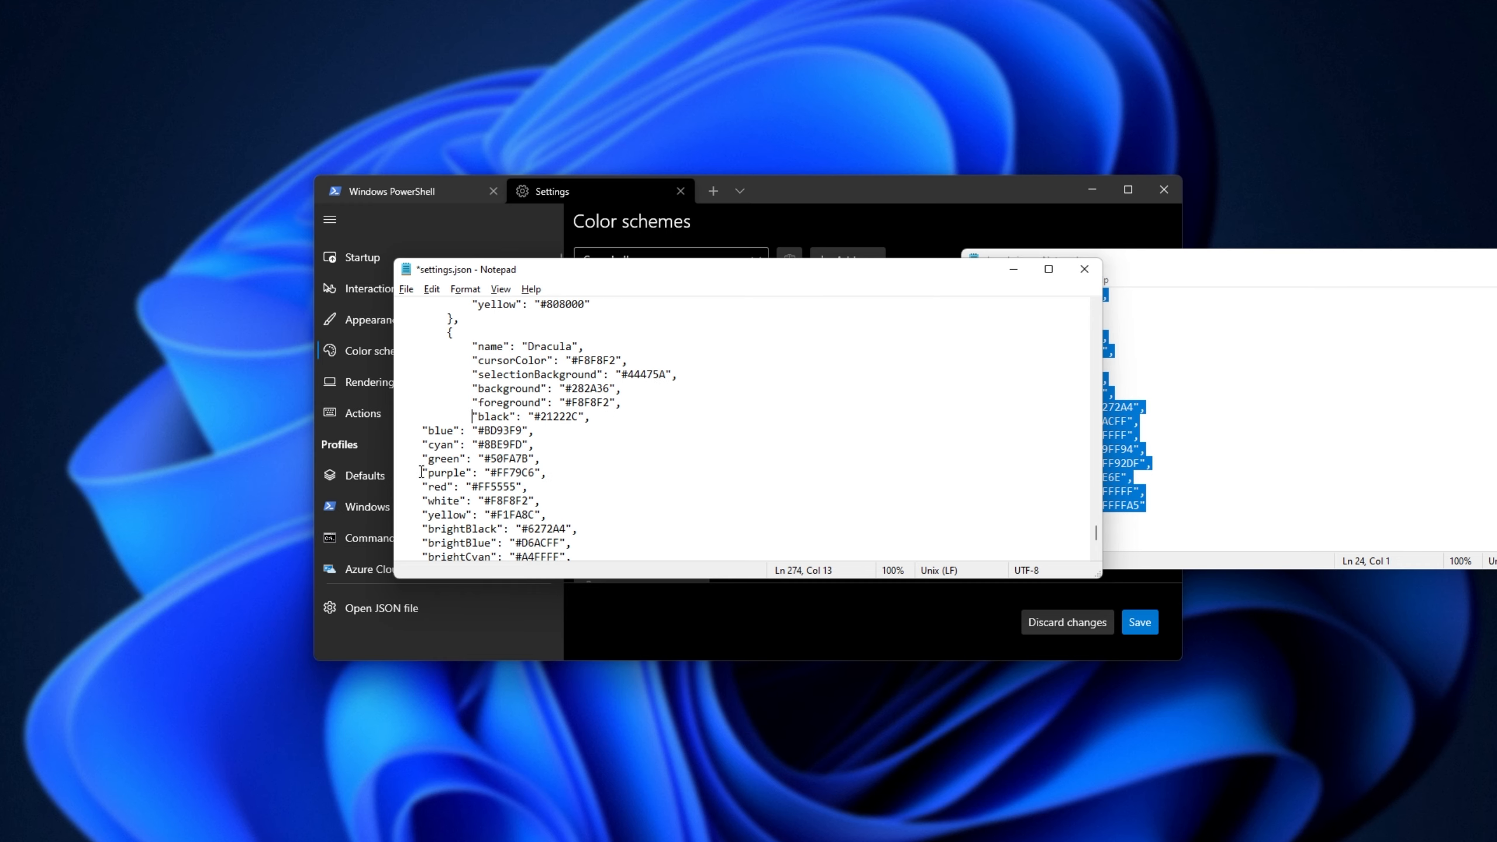
{"action": "scroll", "scroll_direction": "down", "scroll_amount": 3}
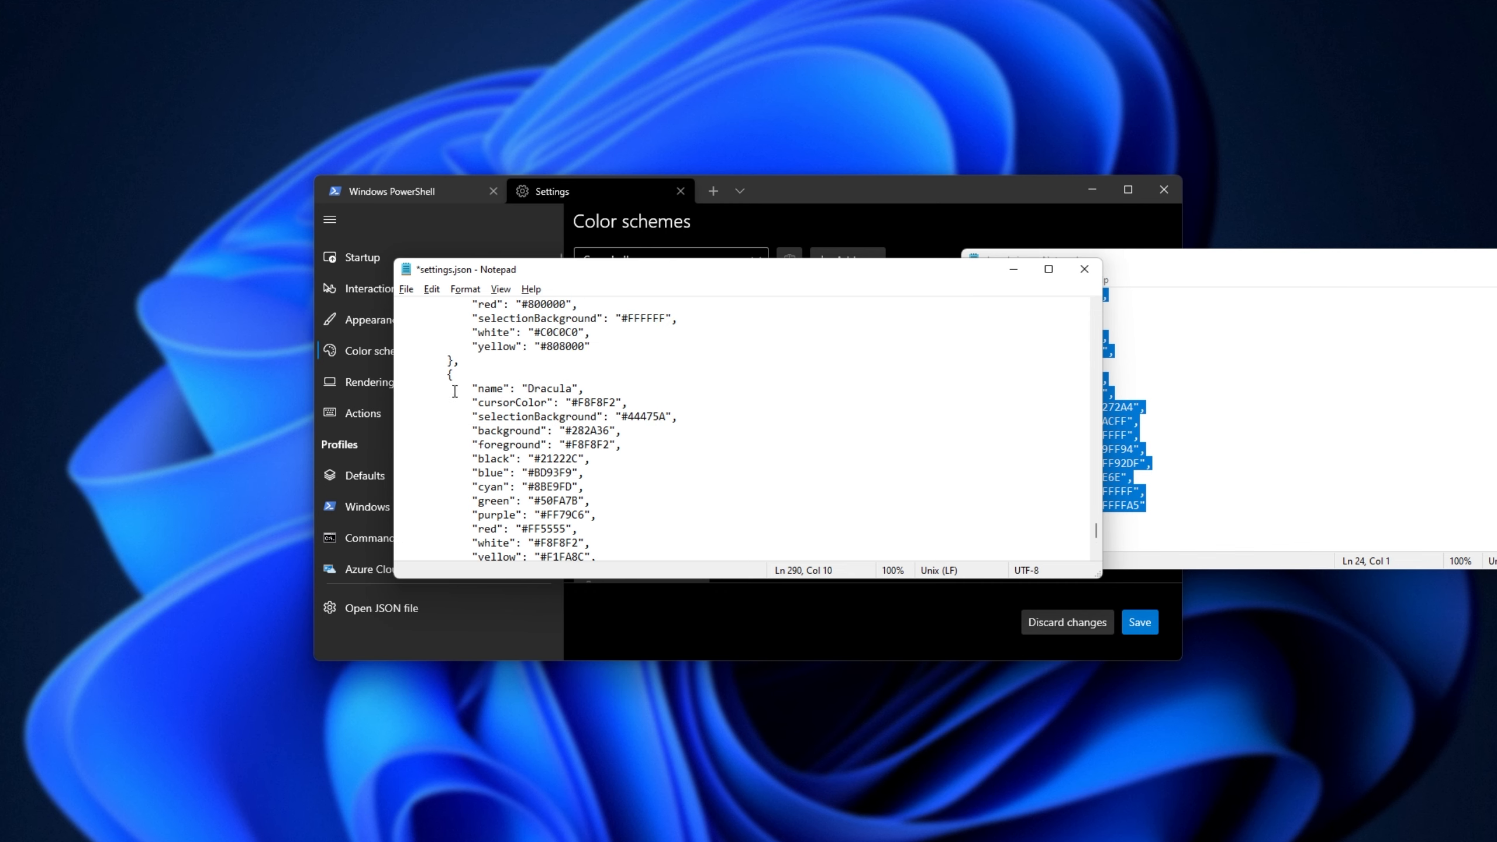
{"action": "left_click", "coordinate": [456, 361]}
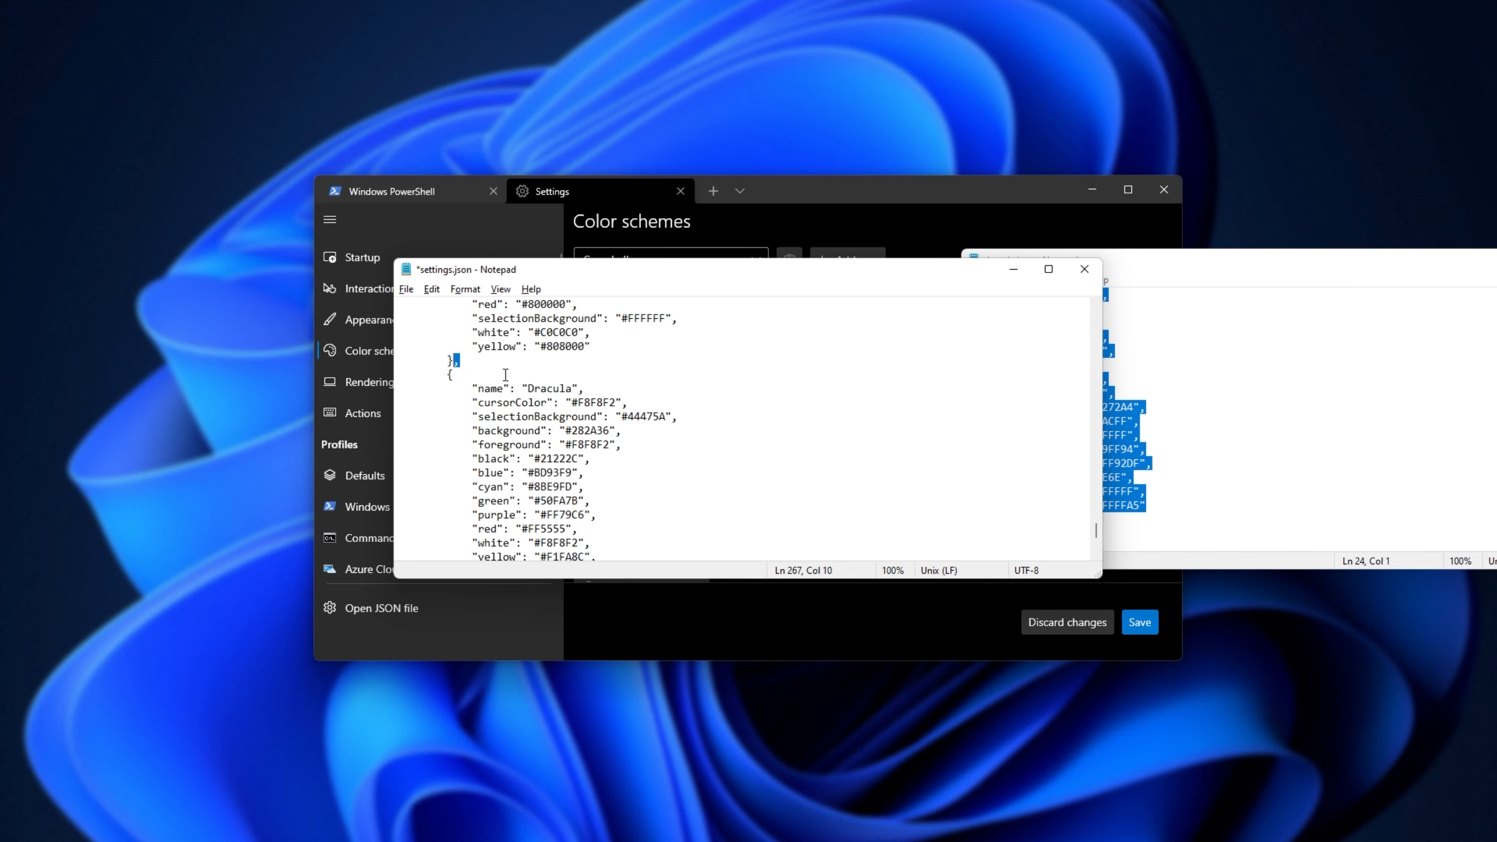
{"action": "scroll", "scroll_direction": "down", "scroll_amount": 3}
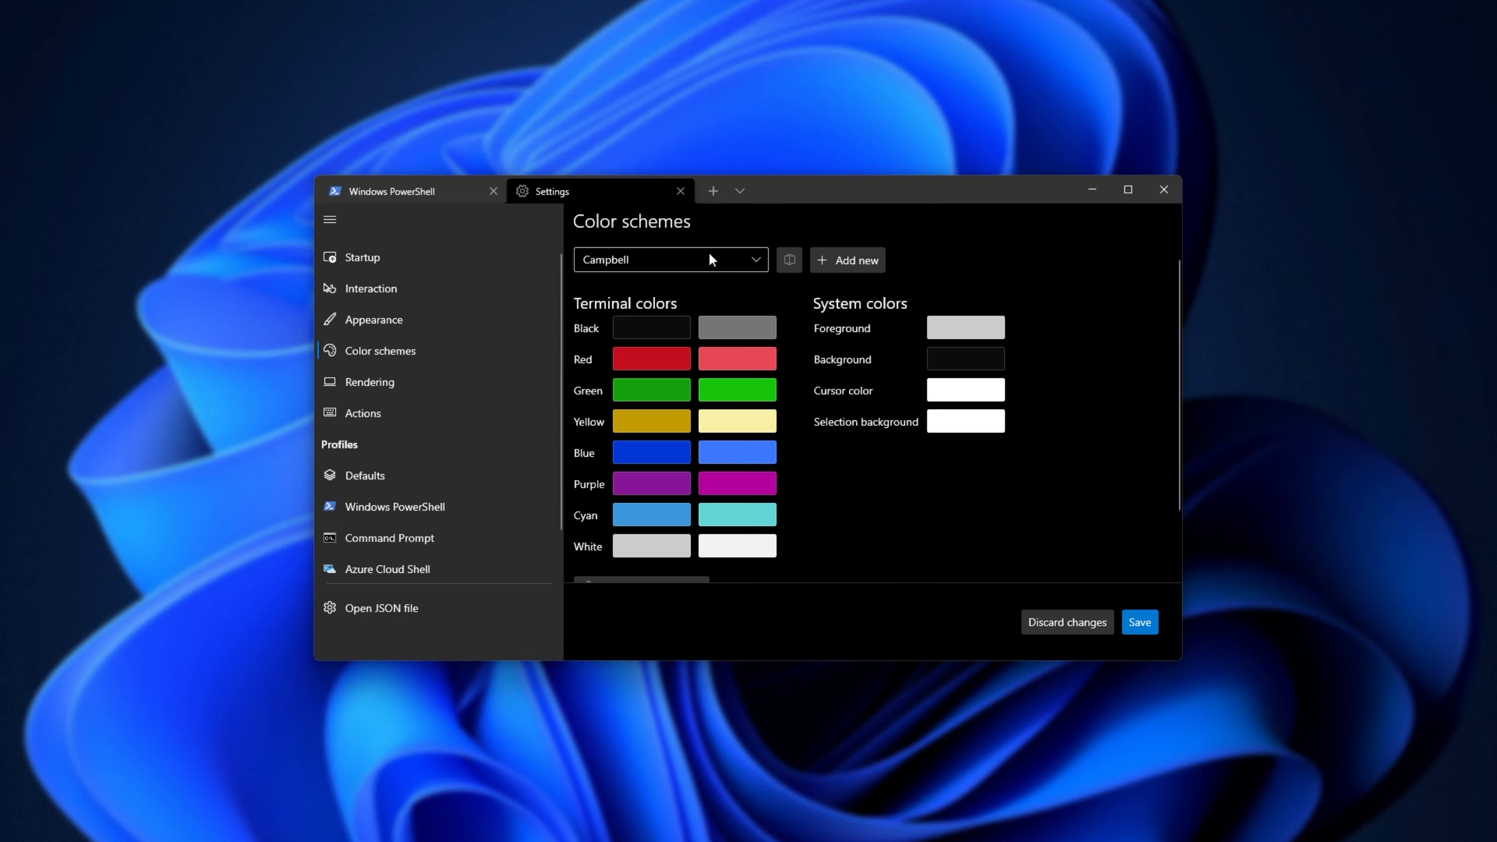
Choose Dracula in the scheme dropdown, then return to the Windows PowerShell tab
{"action": "left_click", "coordinate": [669, 260]}
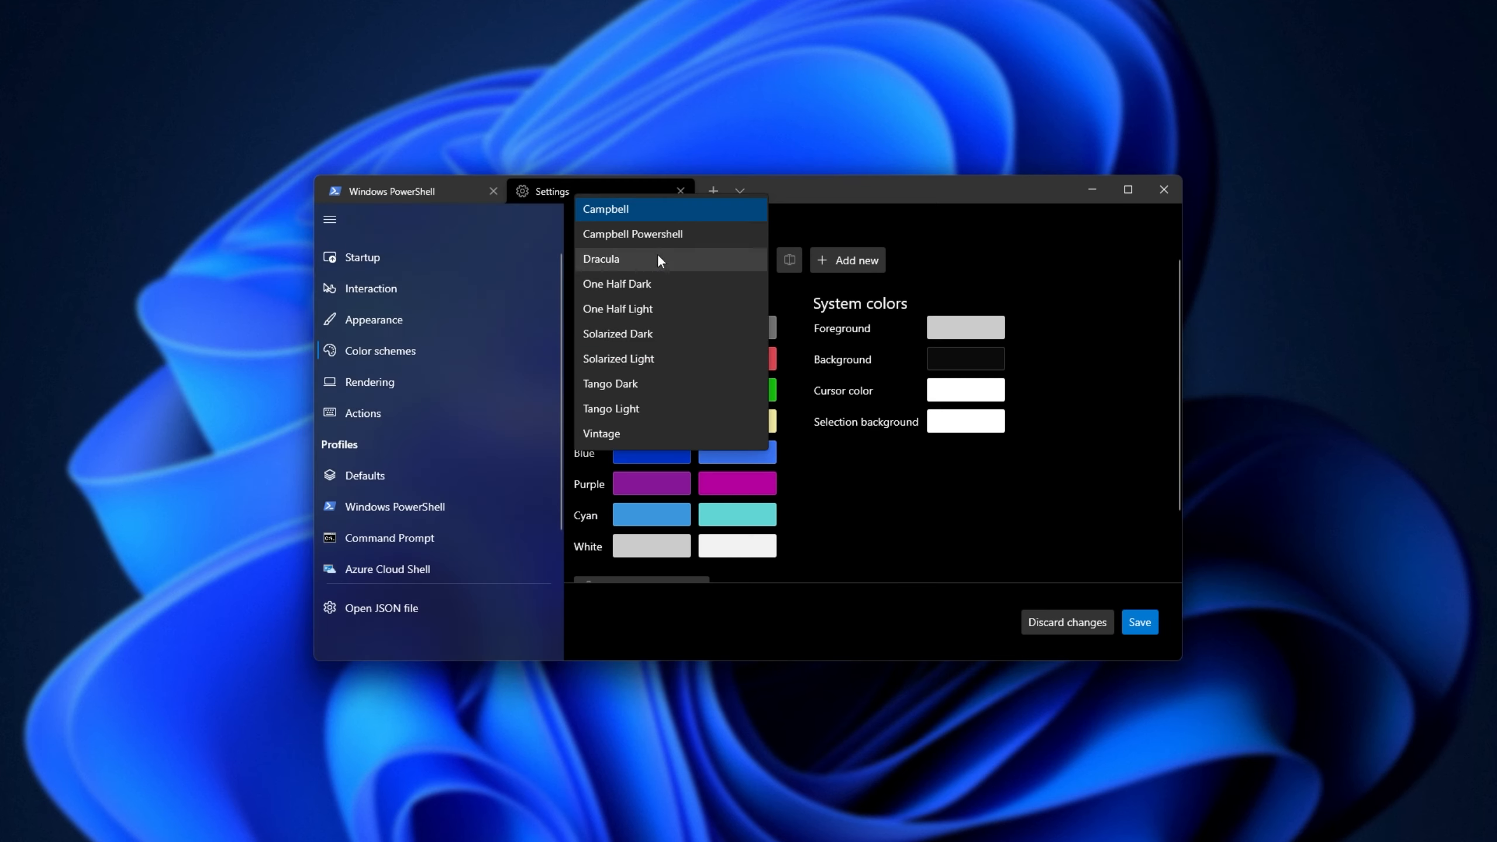
{"action": "left_click", "coordinate": [600, 259]}
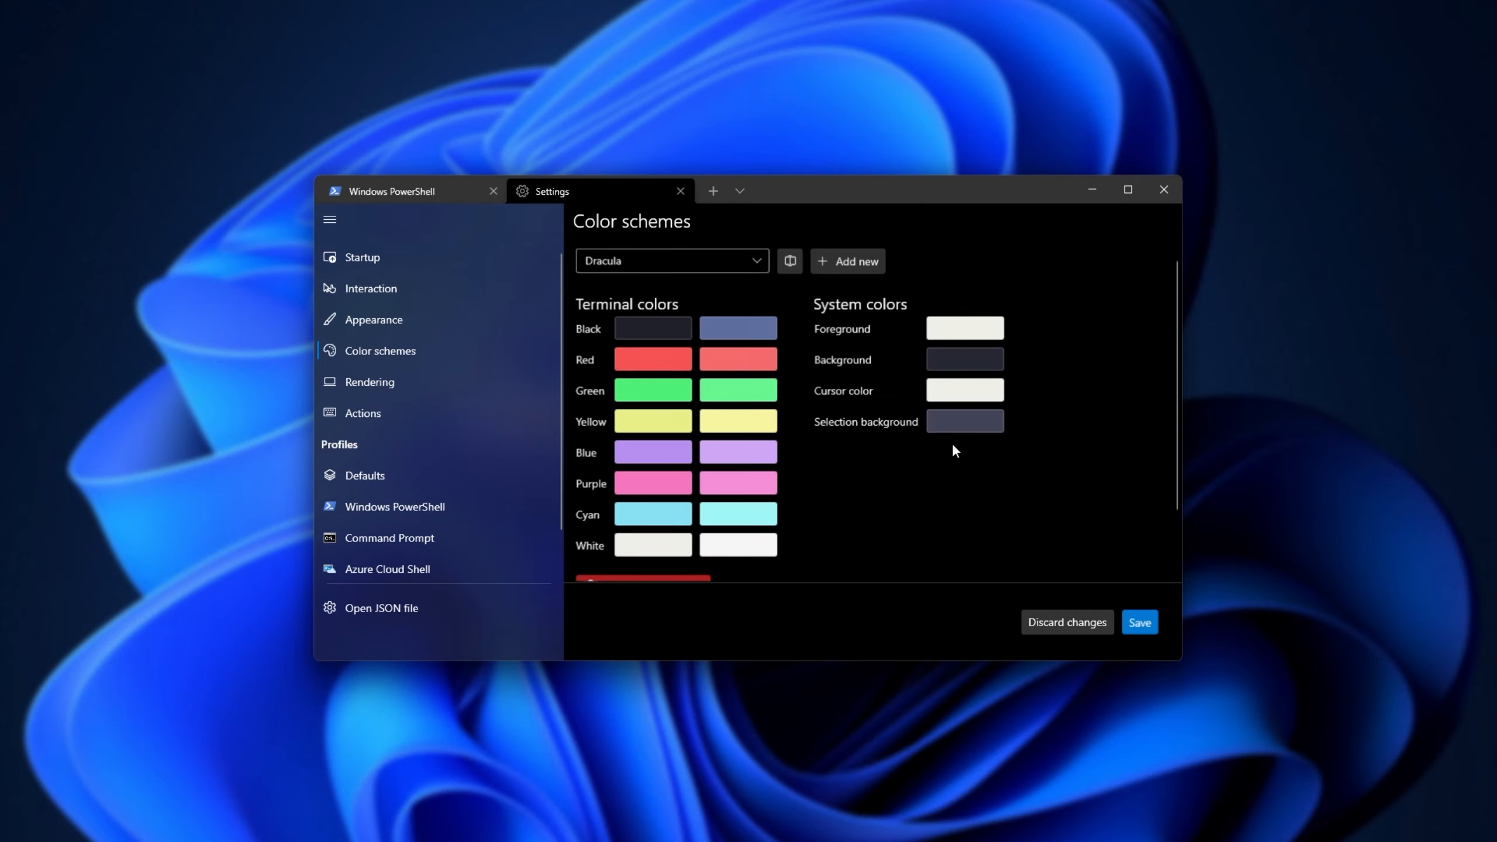
{"action": "left_click", "coordinate": [392, 191]}
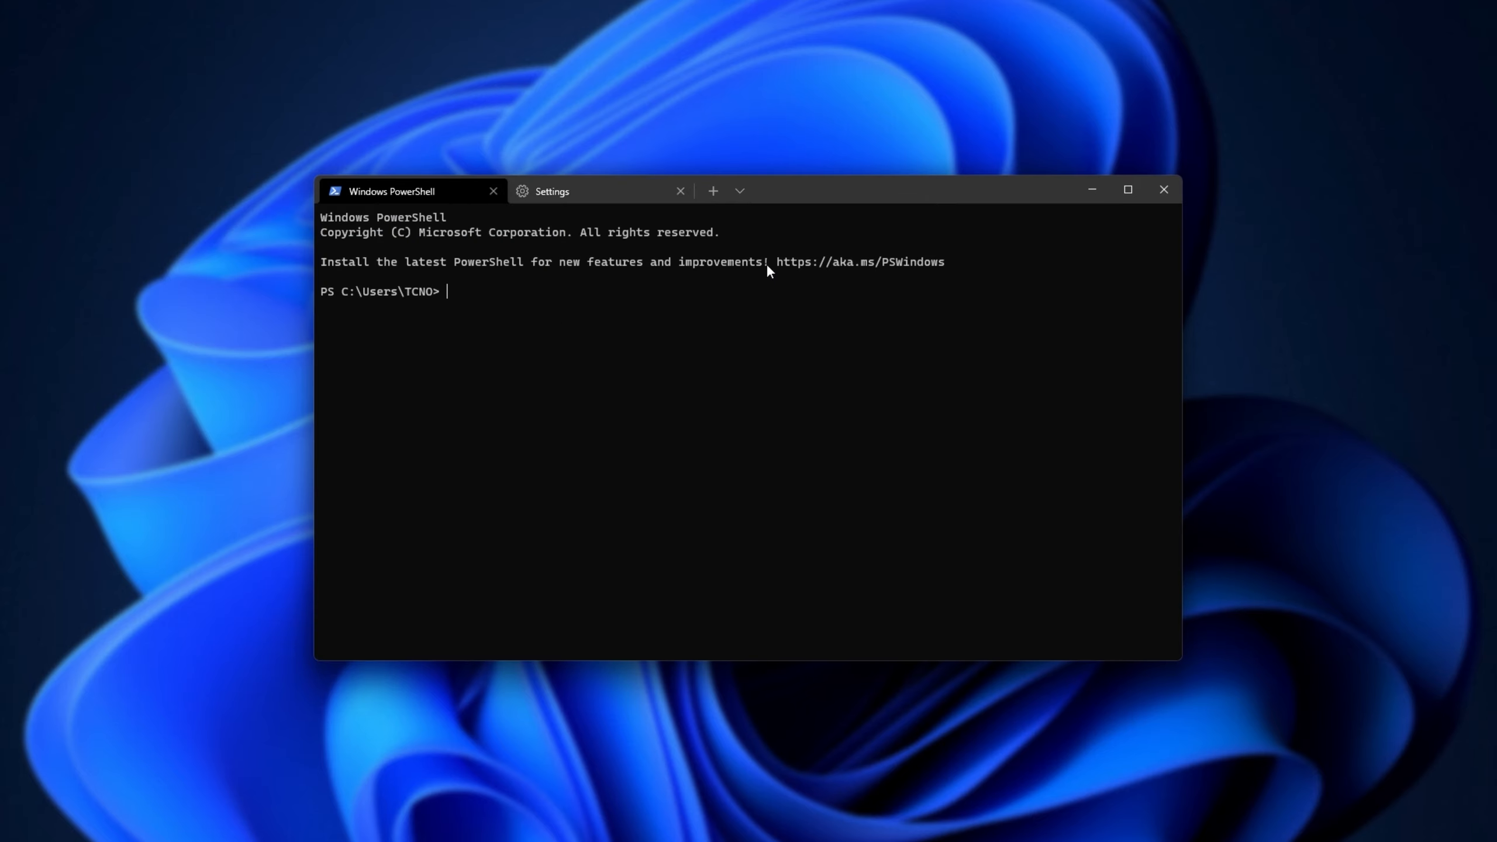
Run wsl in the PowerShell tab, then go back to the Dracula scheme settings
{"action": "type", "text": "wsl"}
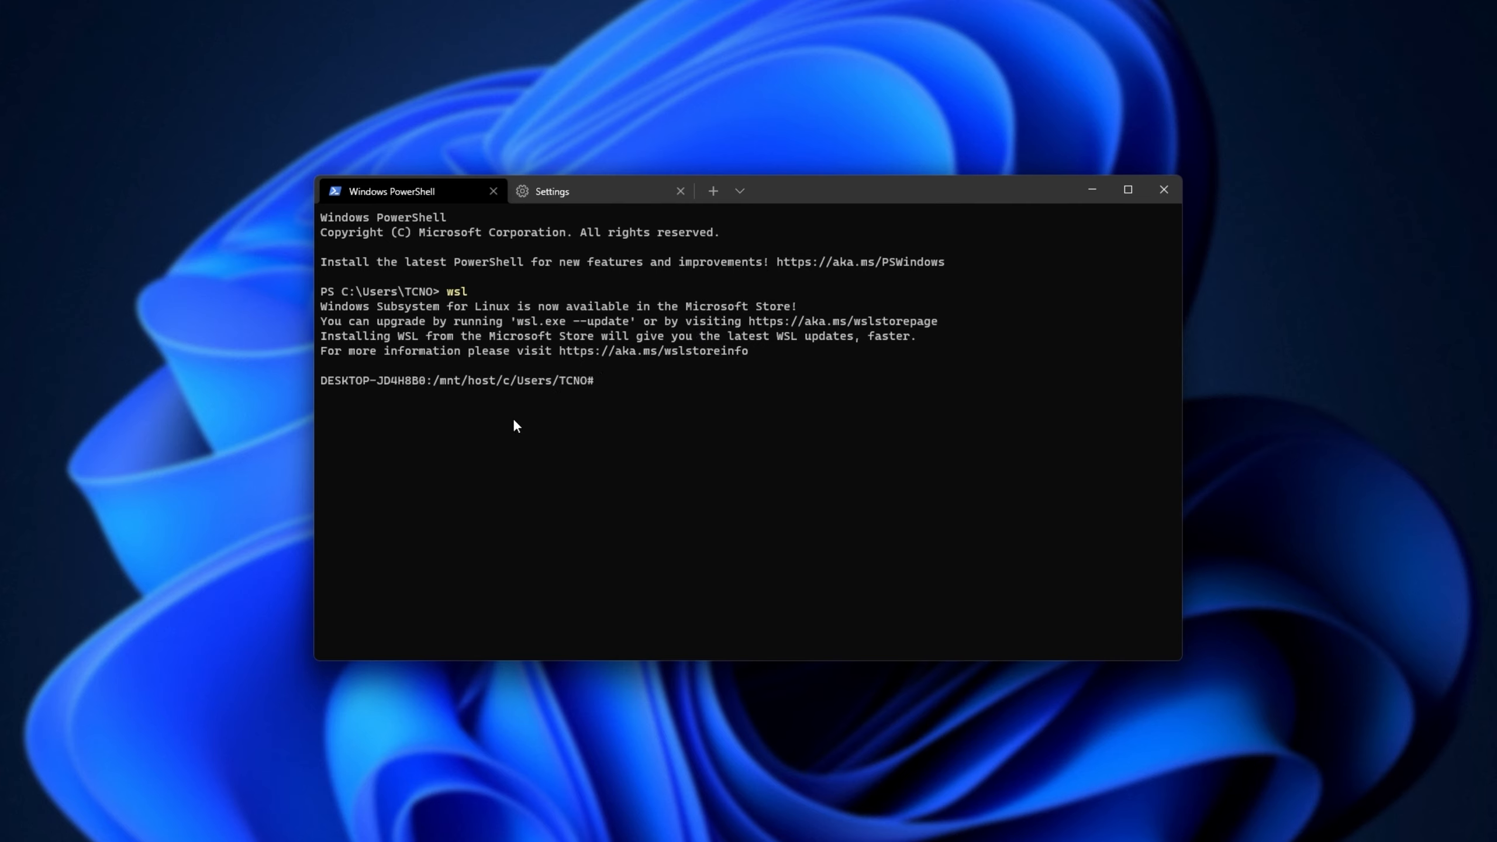
{"action": "left_click", "coordinate": [740, 190]}
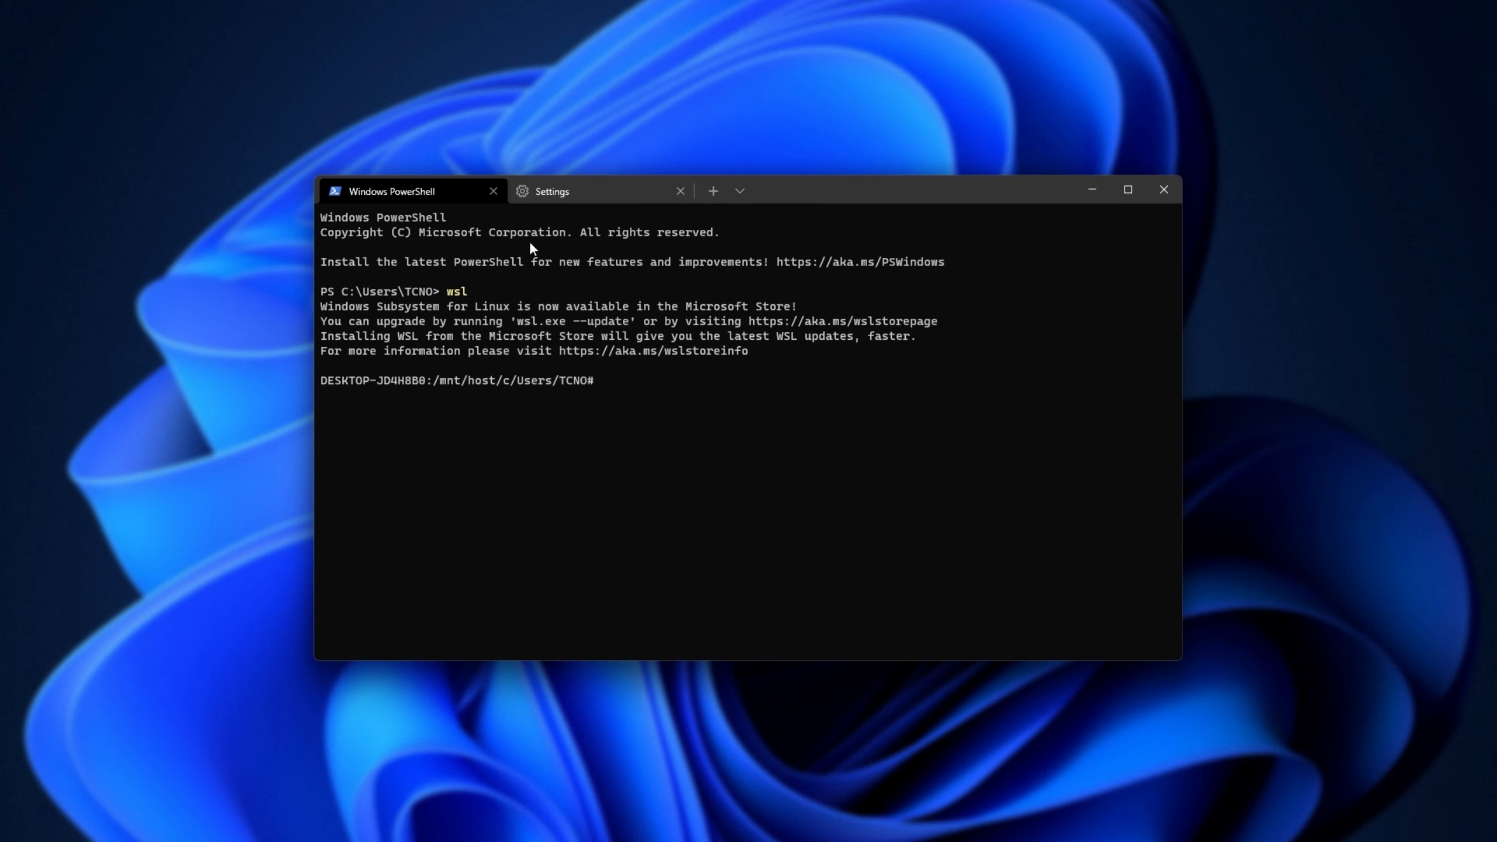
{"action": "double_click", "coordinate": [455, 291]}
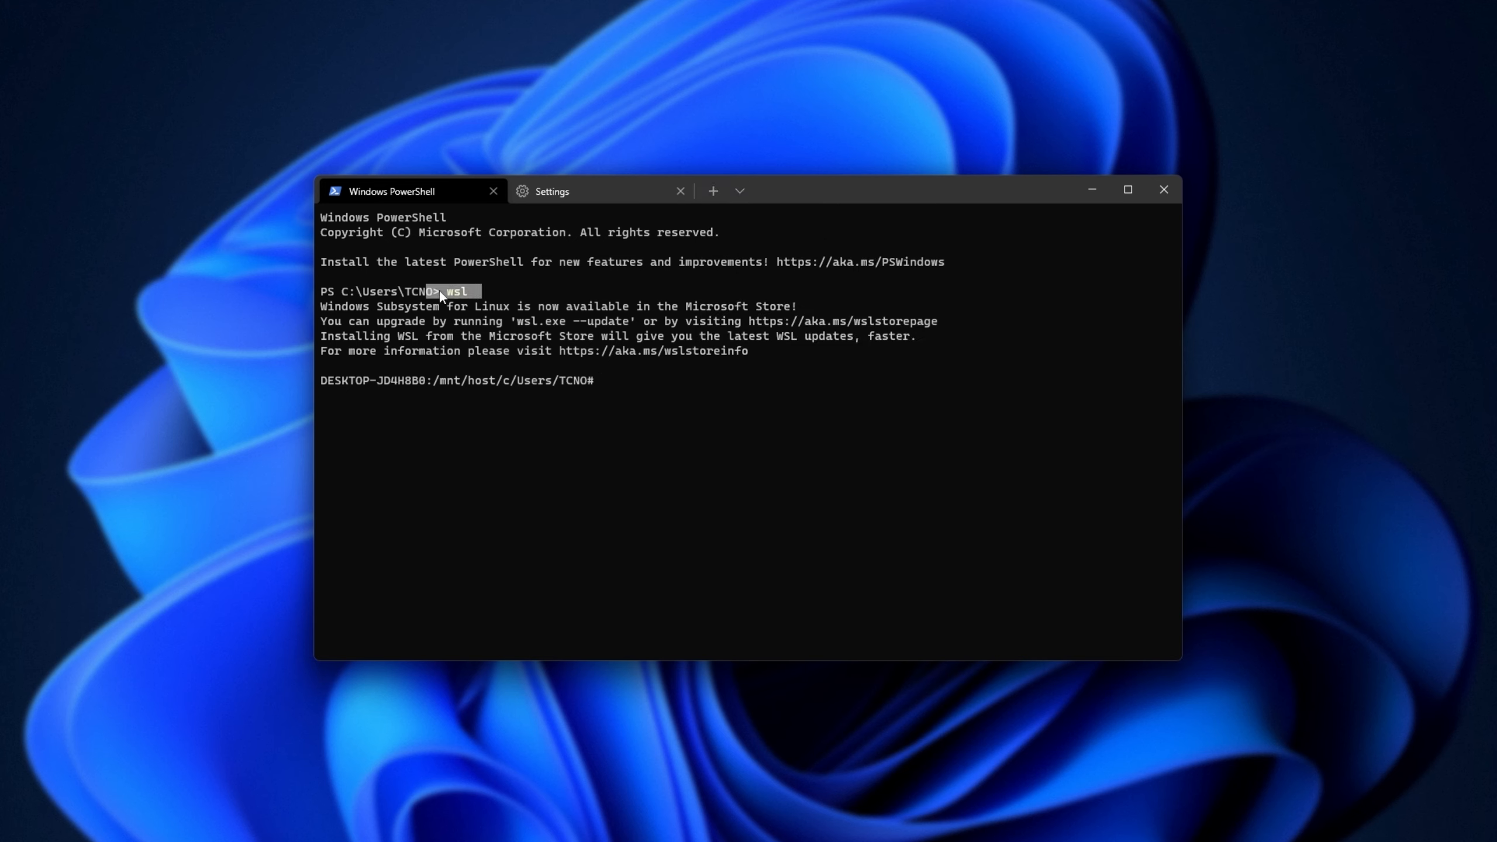
{"action": "left_click", "coordinate": [551, 190]}
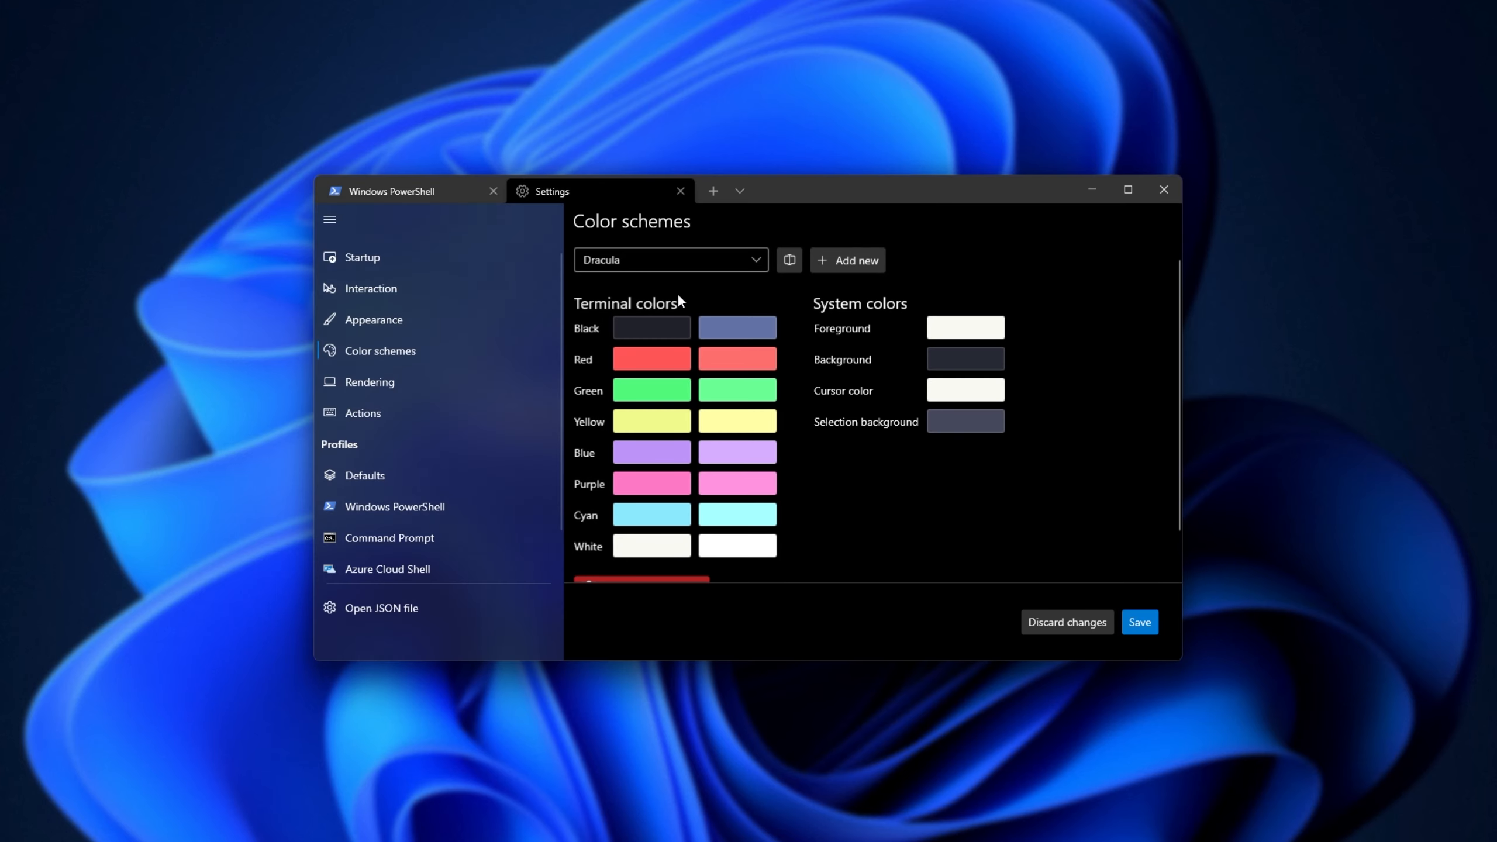